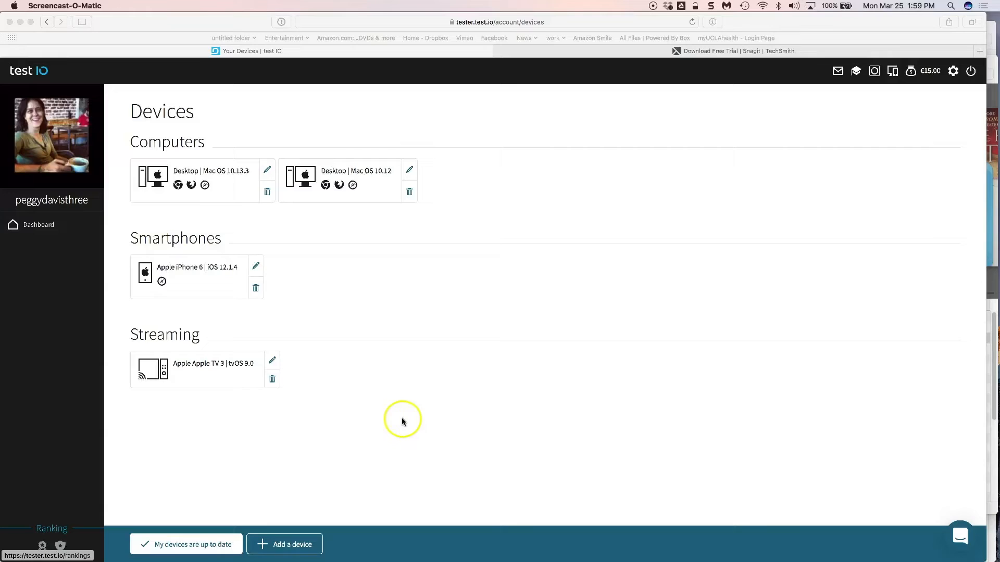
{"action": "mouse_move", "coordinate": [402, 421]}
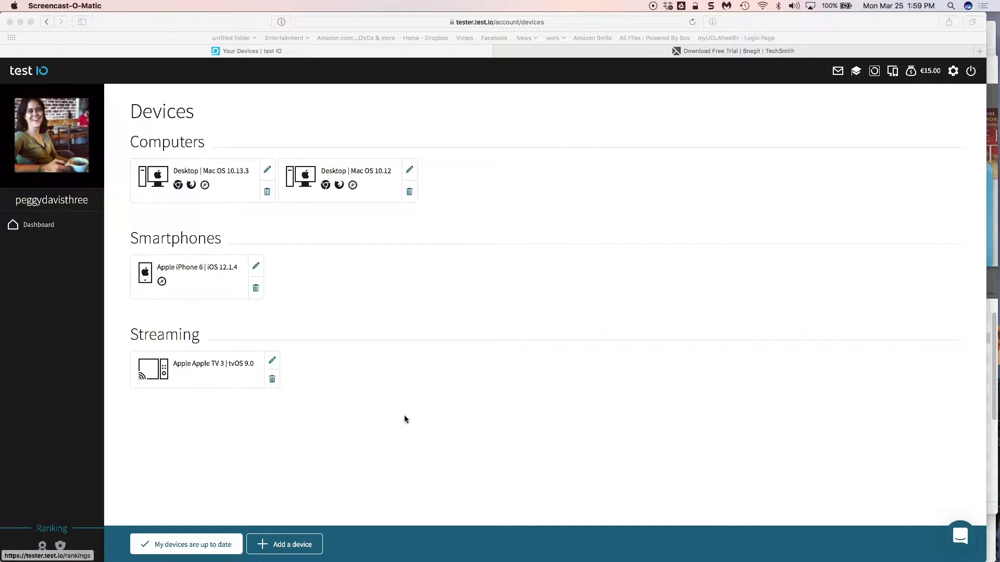
{"action": "mouse_move", "coordinate": [555, 66]}
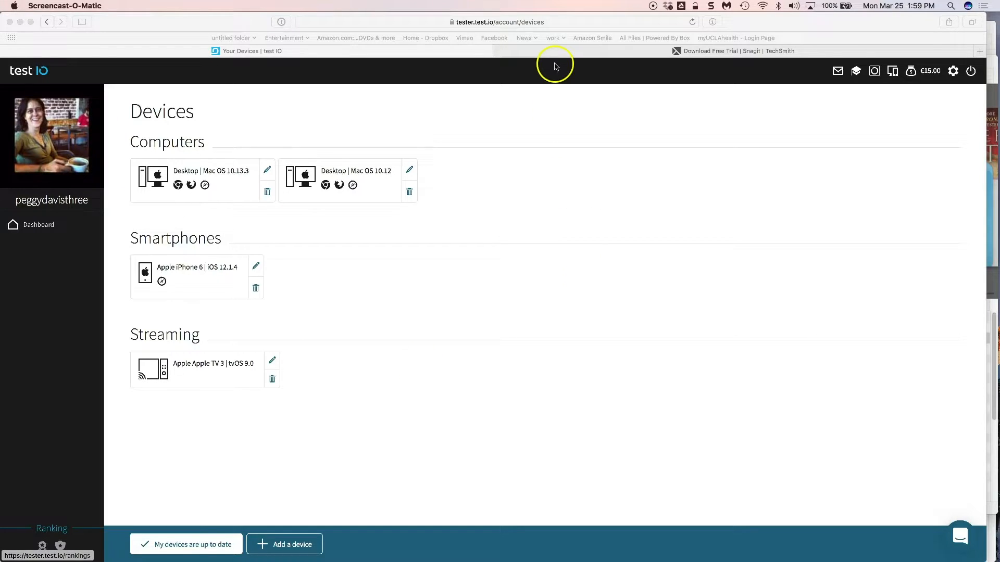
View the Snagit trial page, return to test IO devices, and raise the Snagit editor.
{"action": "left_click", "coordinate": [733, 51]}
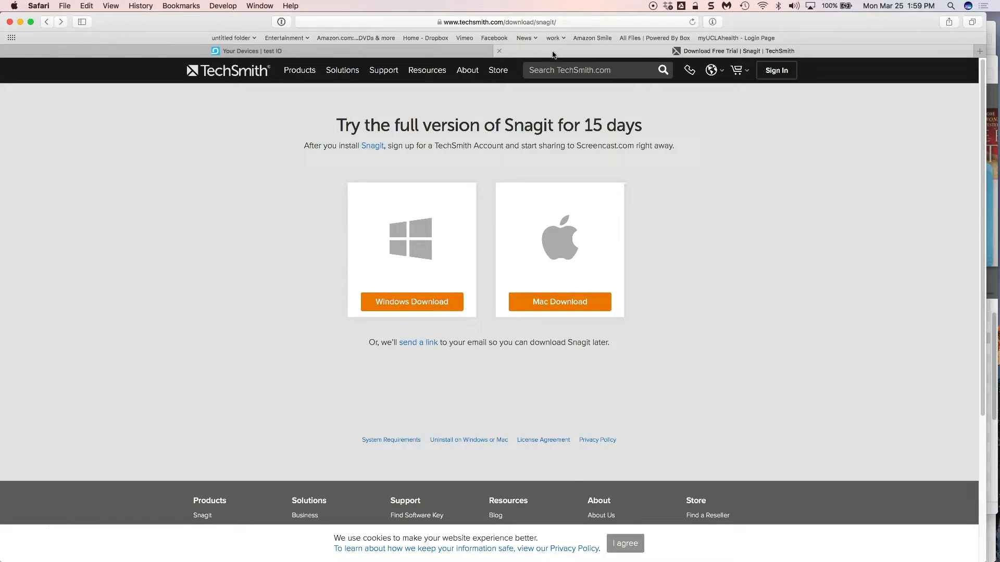
{"action": "mouse_move", "coordinate": [553, 53]}
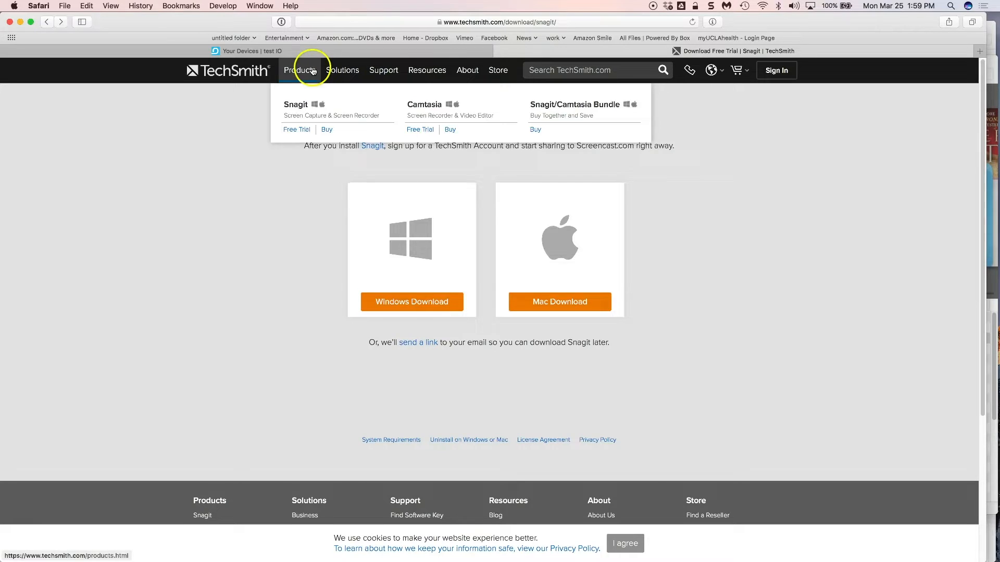
{"action": "mouse_move", "coordinate": [274, 54]}
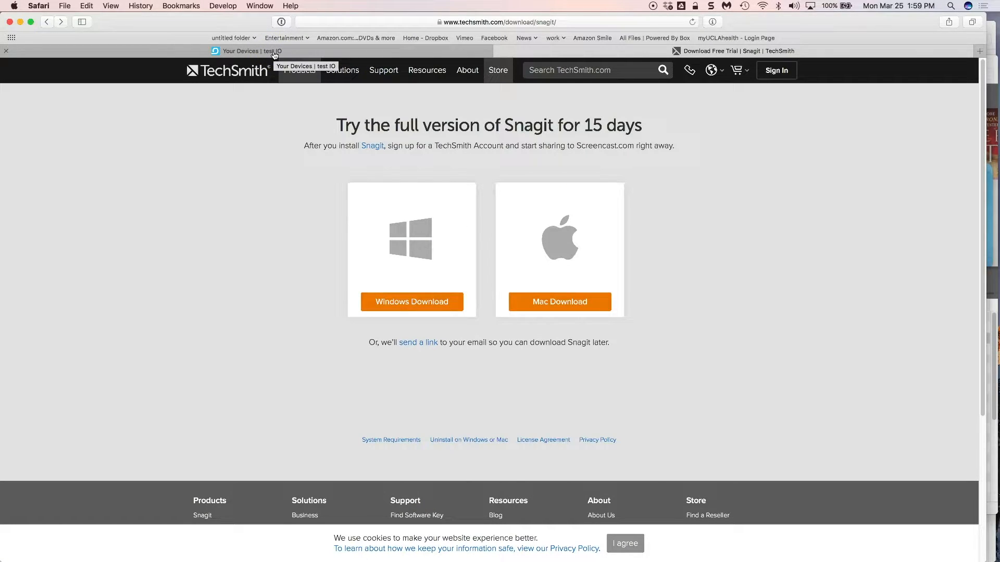
{"action": "left_click", "coordinate": [247, 51]}
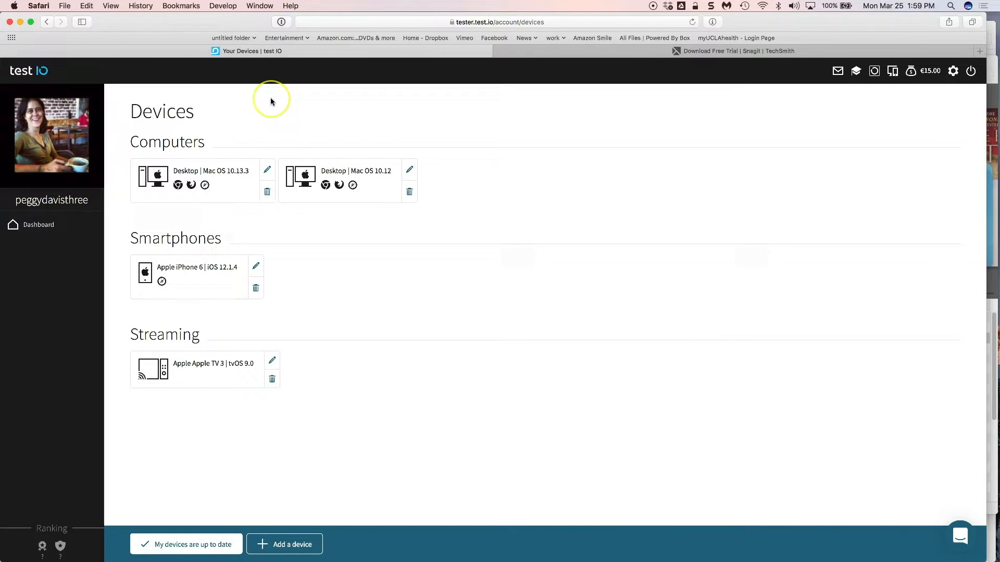
{"action": "mouse_move", "coordinate": [271, 102]}
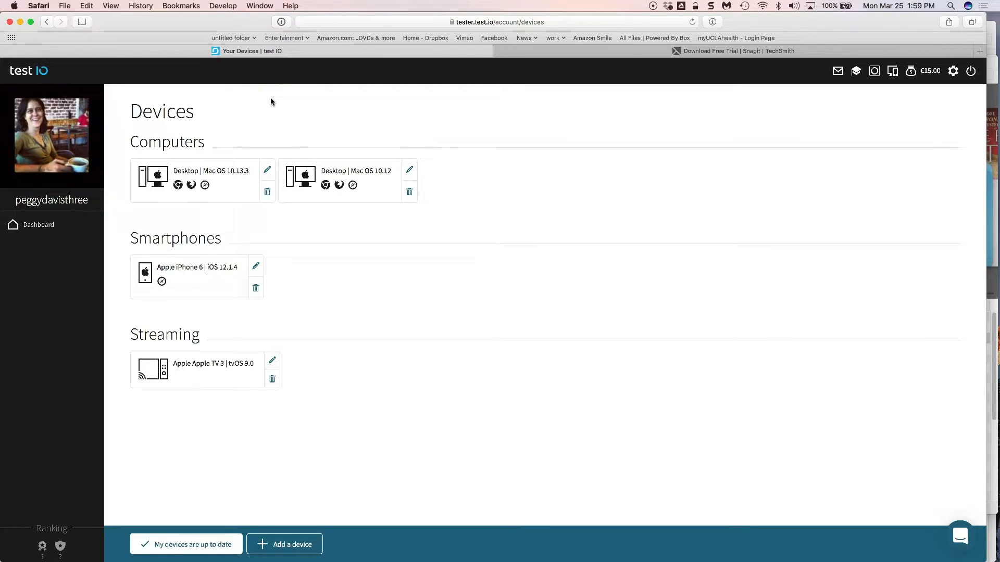
{"action": "mouse_move", "coordinate": [469, 172]}
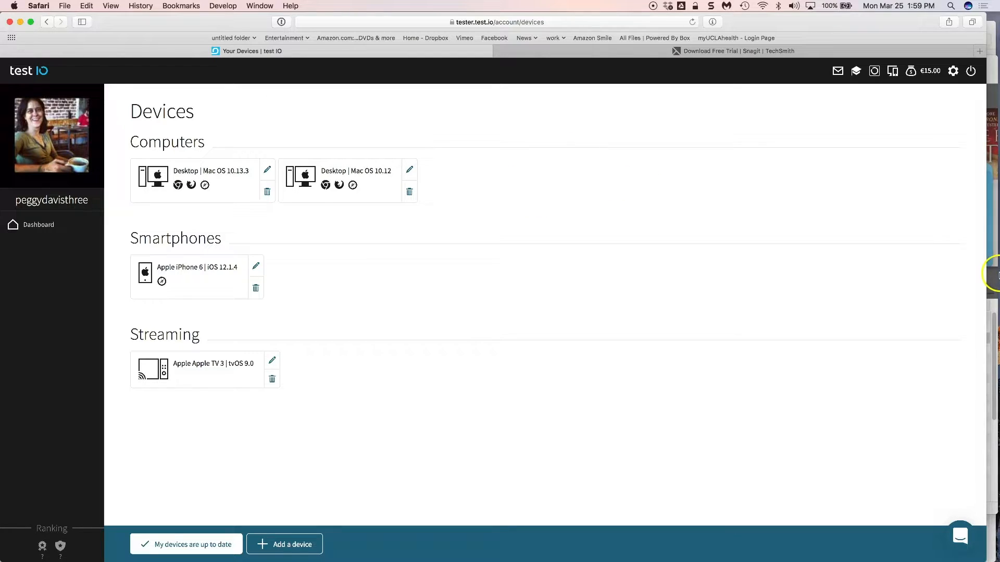
{"action": "mouse_move", "coordinate": [995, 272]}
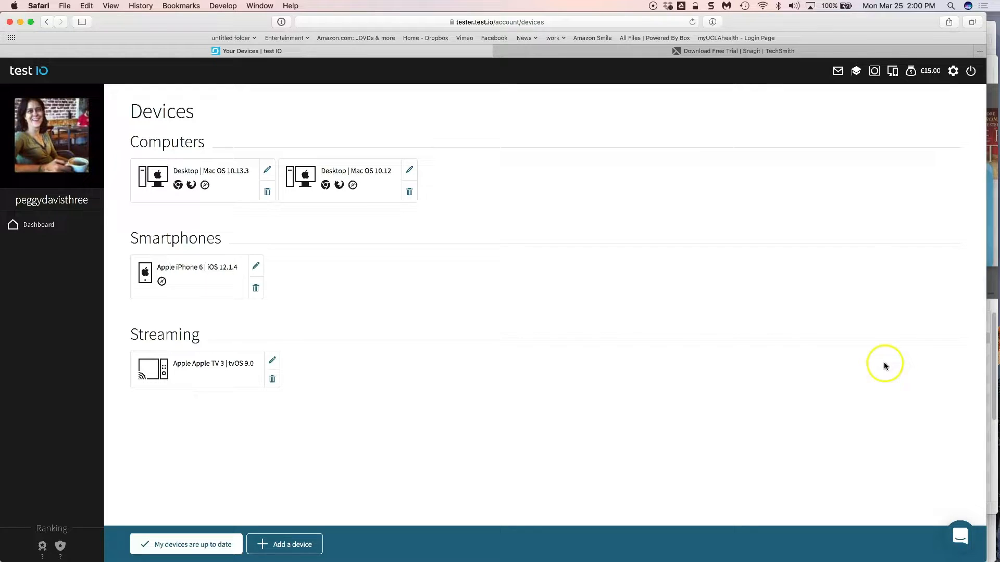
{"action": "mouse_move", "coordinate": [992, 464]}
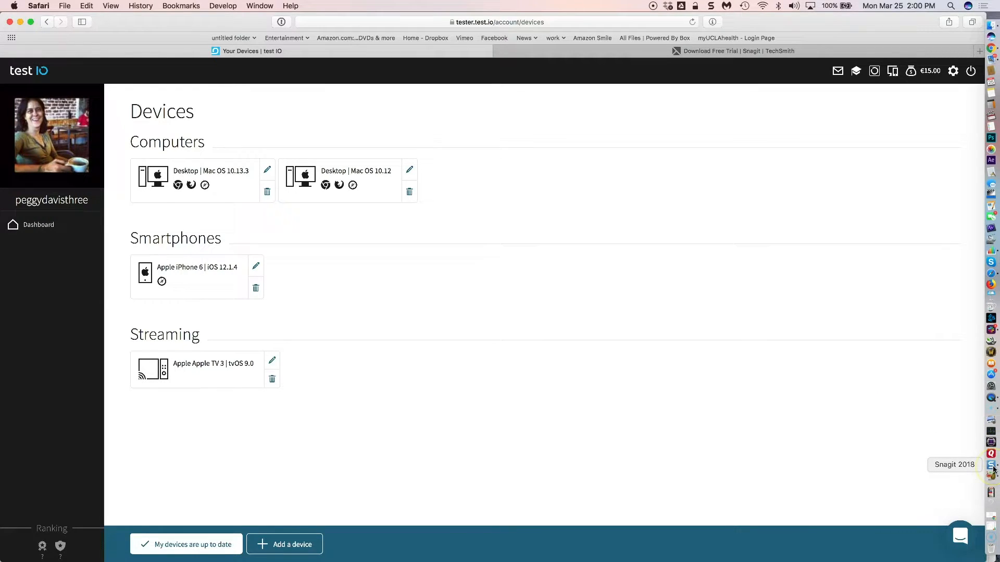
{"action": "left_click", "coordinate": [991, 465]}
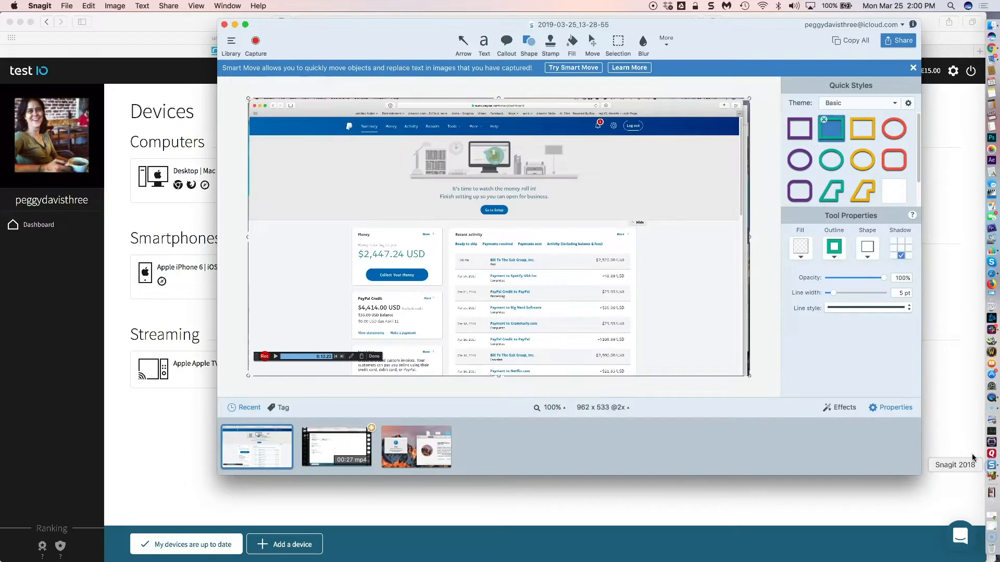
{"action": "left_click", "coordinate": [39, 6]}
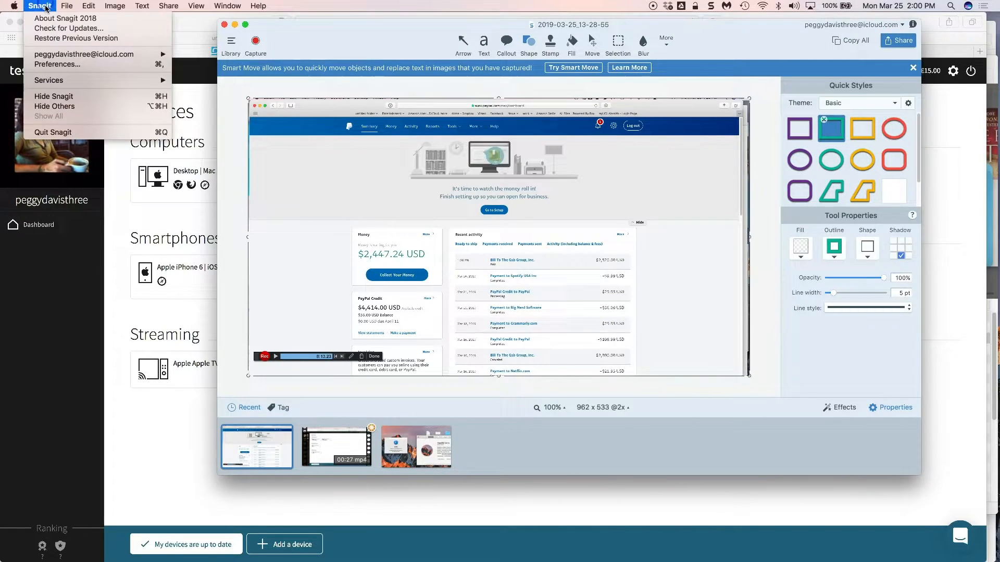
Open Snagit Preferences from the Snagit menu and show the General settings.
{"action": "left_click", "coordinate": [56, 64]}
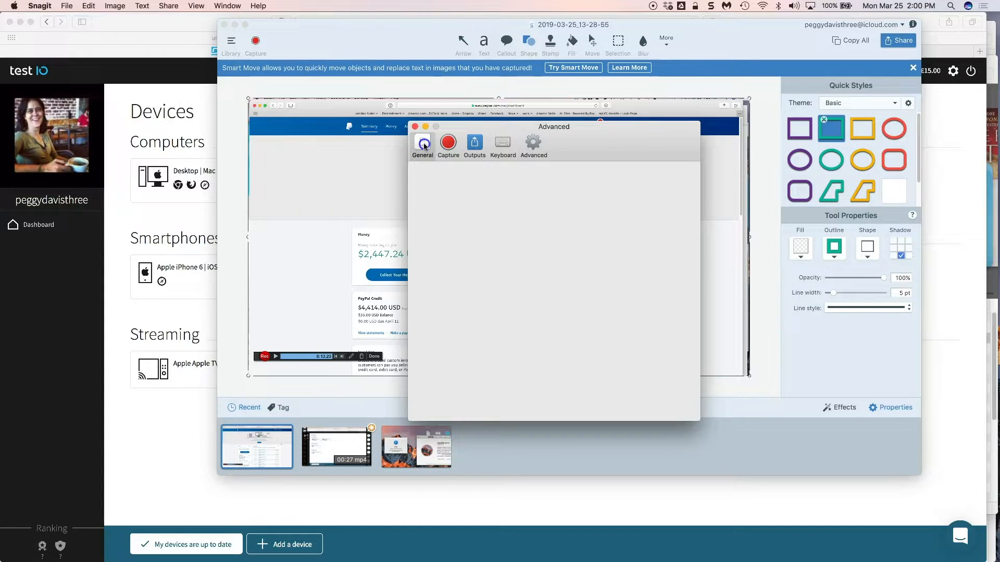
{"action": "left_click", "coordinate": [423, 145]}
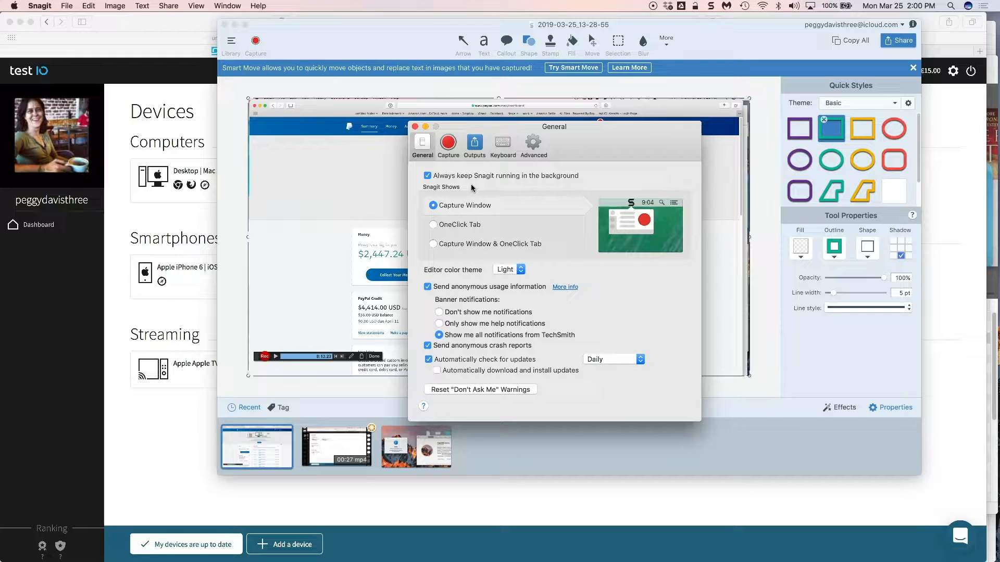
{"action": "mouse_move", "coordinate": [503, 200]}
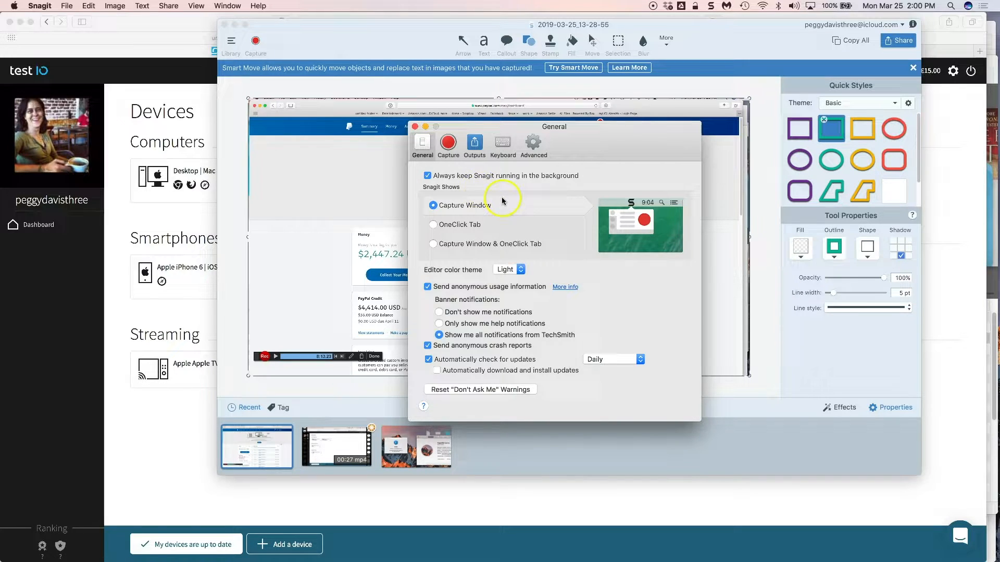
{"action": "mouse_move", "coordinate": [511, 209]}
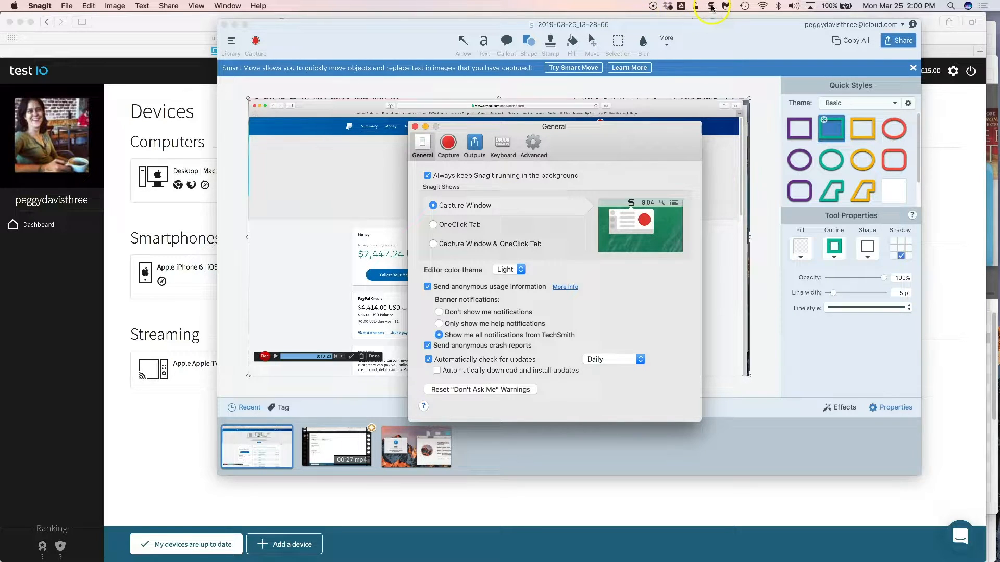
{"action": "mouse_move", "coordinate": [712, 8]}
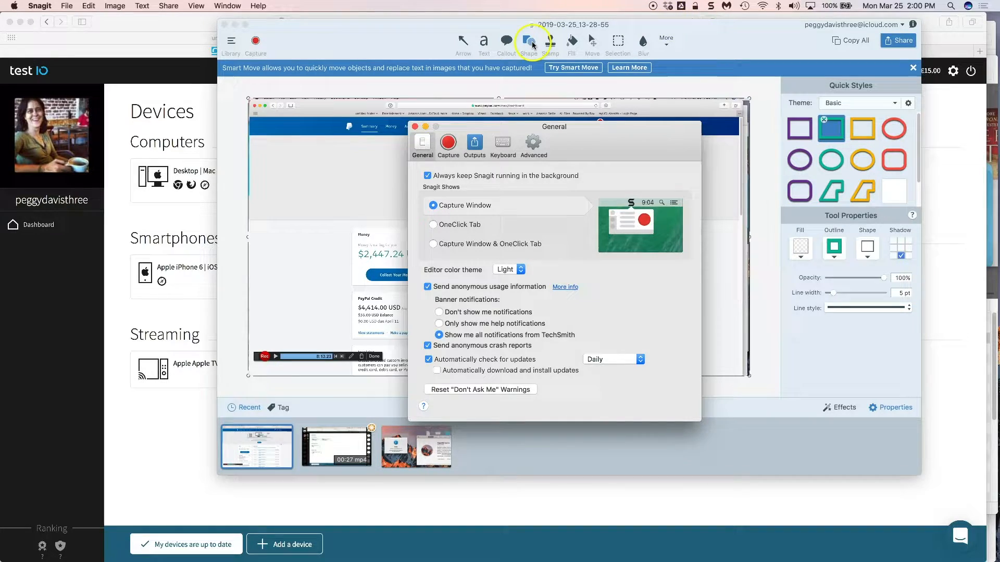
Browse Outputs, select the Camtasia sharing output, then view the Keyboard capture shortcuts.
{"action": "left_click", "coordinate": [474, 143]}
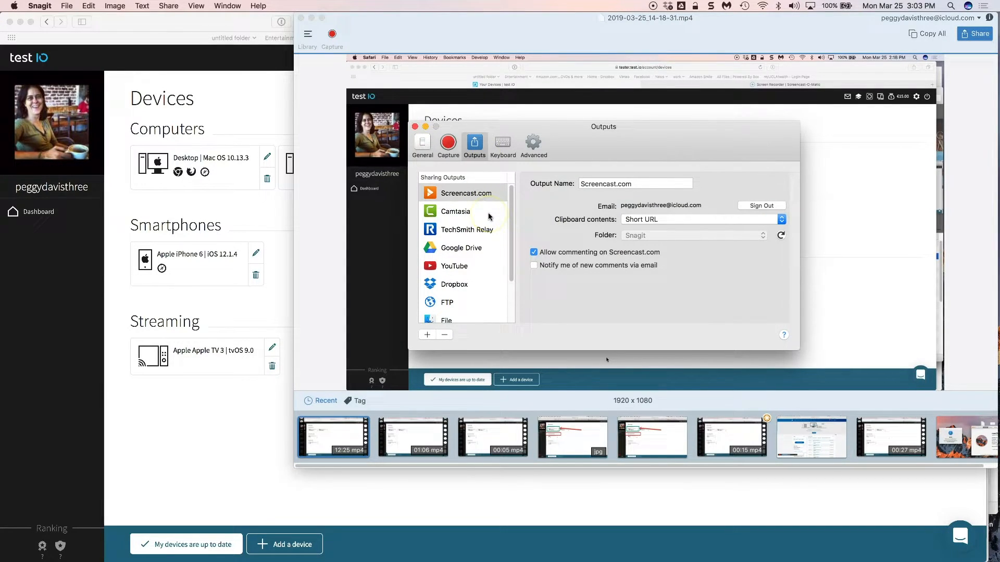
{"action": "left_click", "coordinate": [465, 193]}
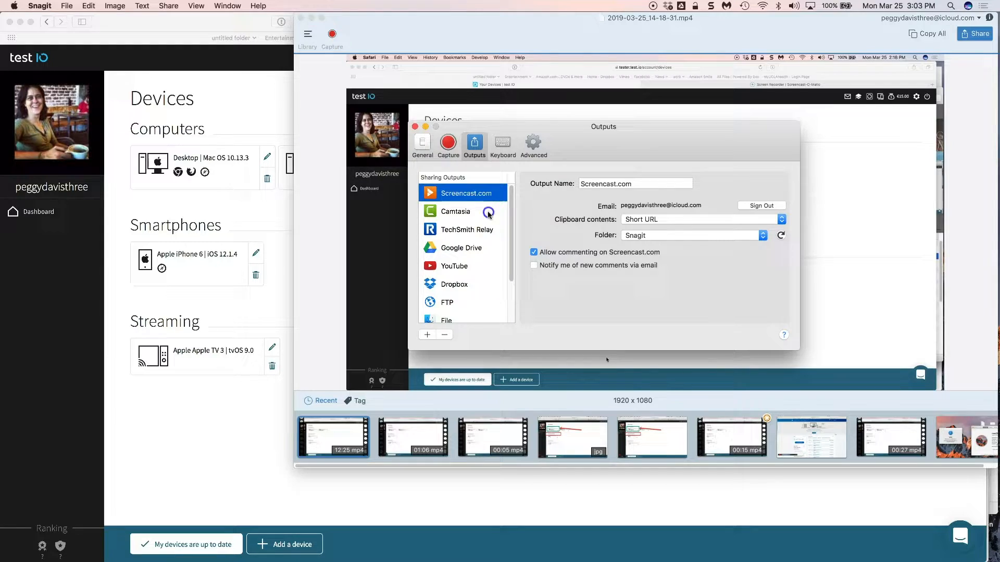
{"action": "left_click", "coordinate": [465, 230]}
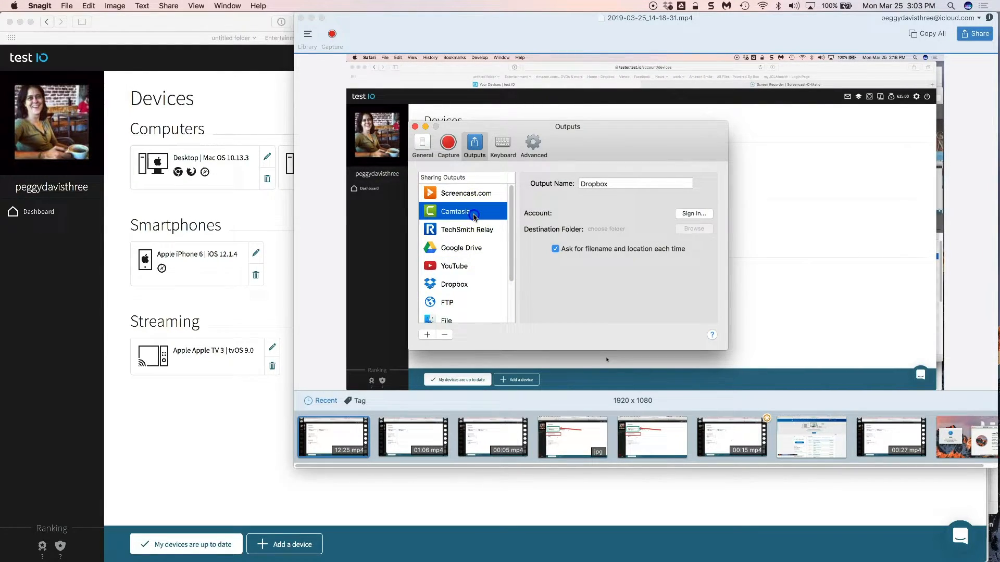
{"action": "left_click", "coordinate": [454, 211]}
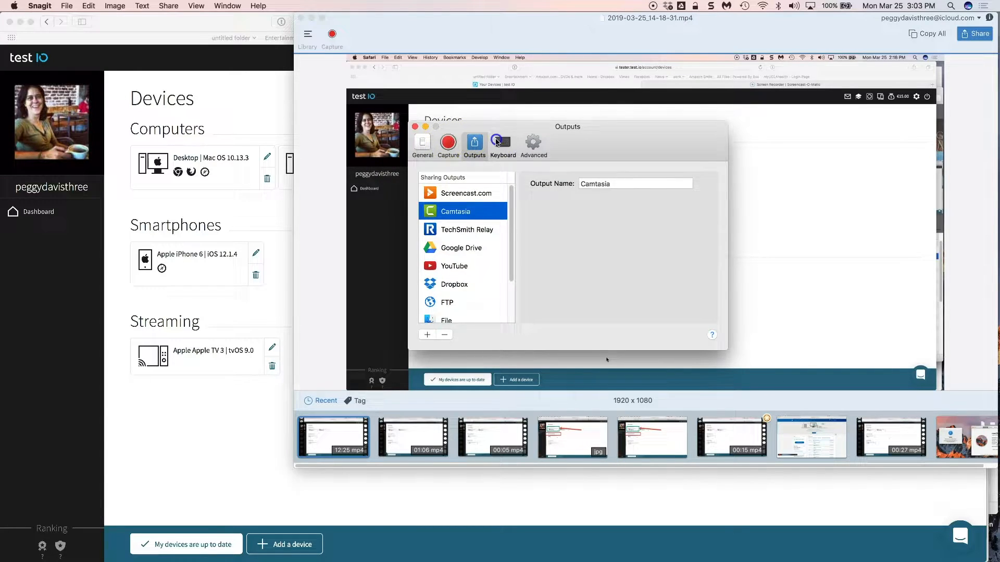
{"action": "left_click", "coordinate": [502, 145]}
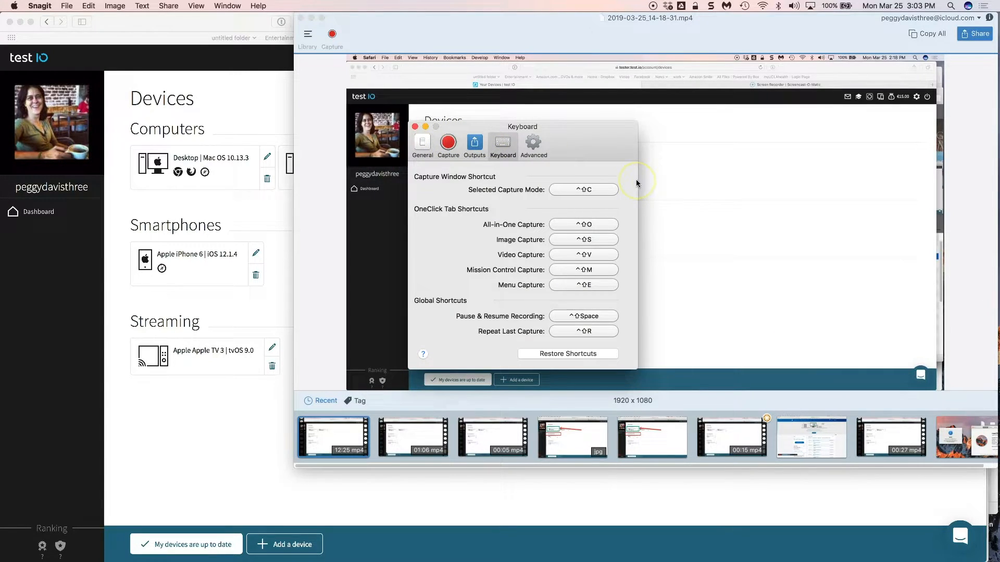
{"action": "mouse_move", "coordinate": [611, 178]}
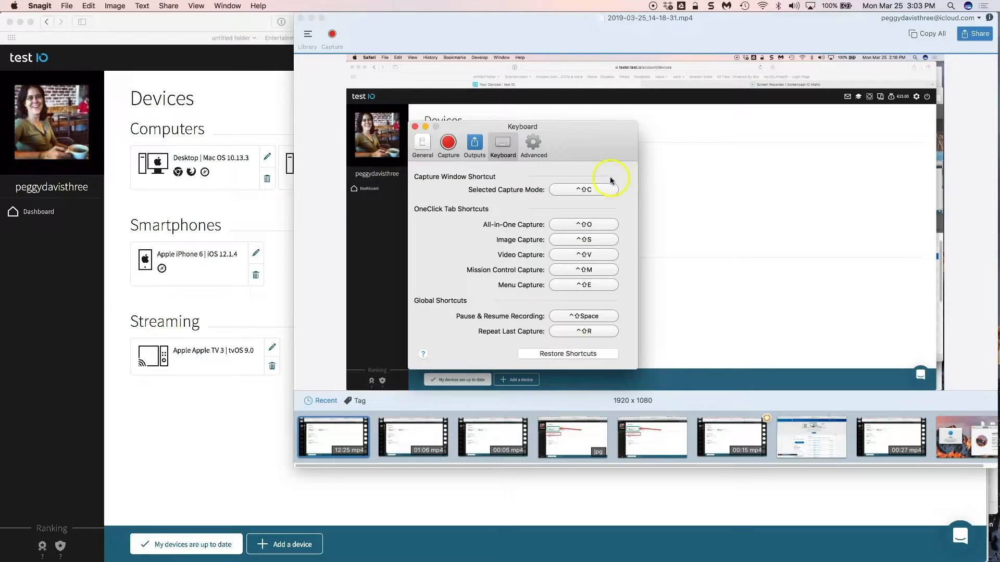
{"action": "mouse_move", "coordinate": [580, 167]}
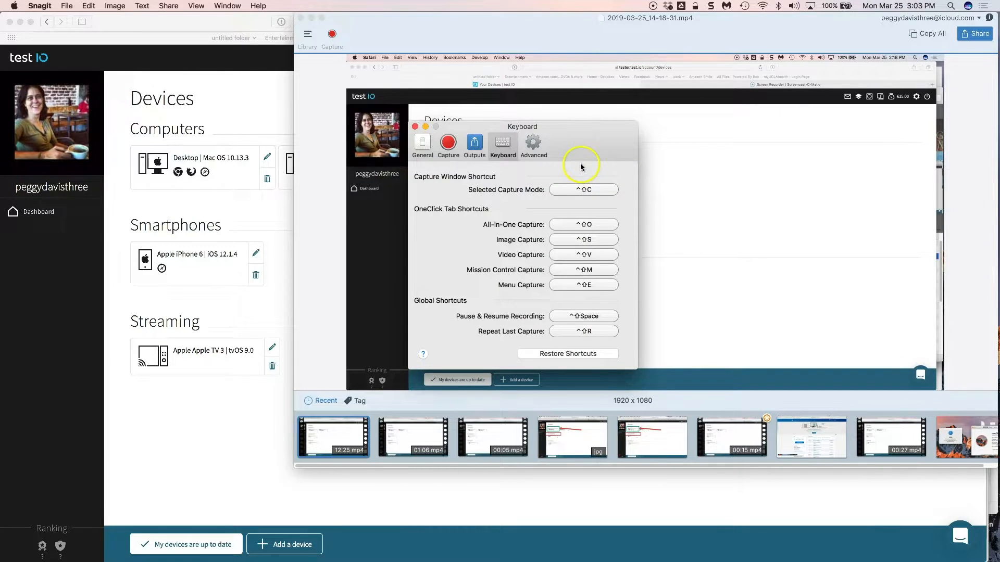
{"action": "mouse_move", "coordinate": [580, 165]}
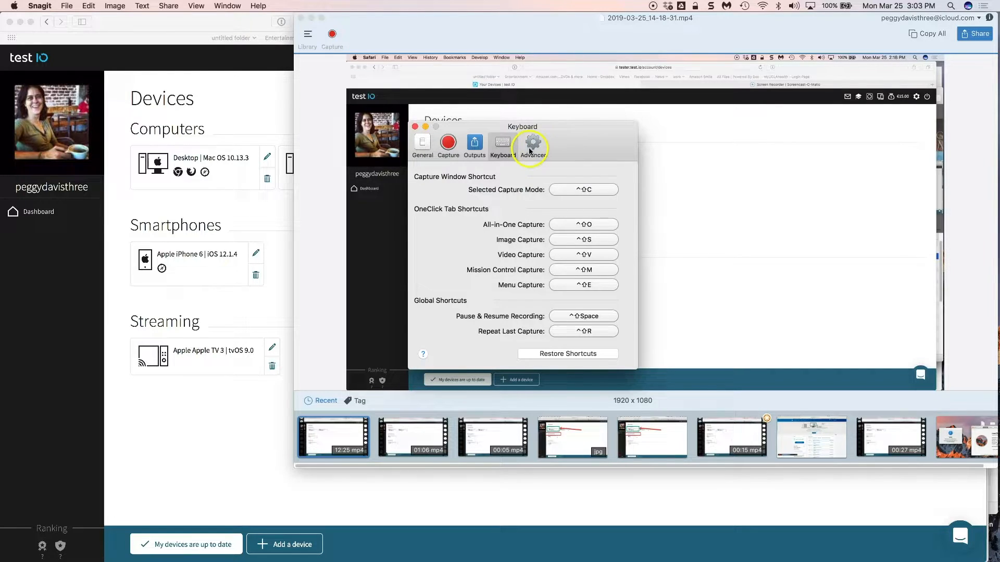
Show Snagit's Advanced settings with canvas, autosave location and mobile sharing options.
{"action": "left_click", "coordinate": [533, 144]}
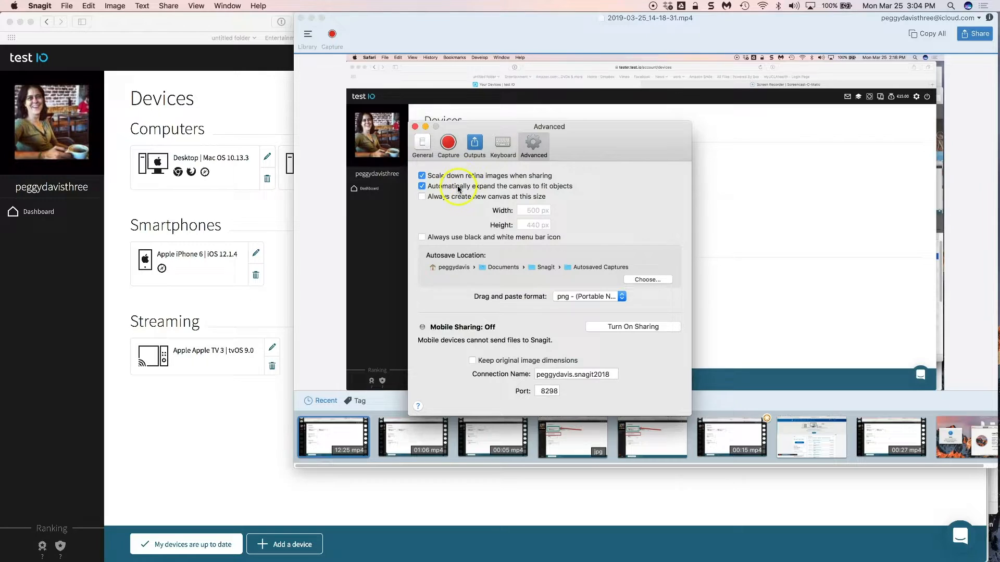
{"action": "mouse_move", "coordinate": [457, 188]}
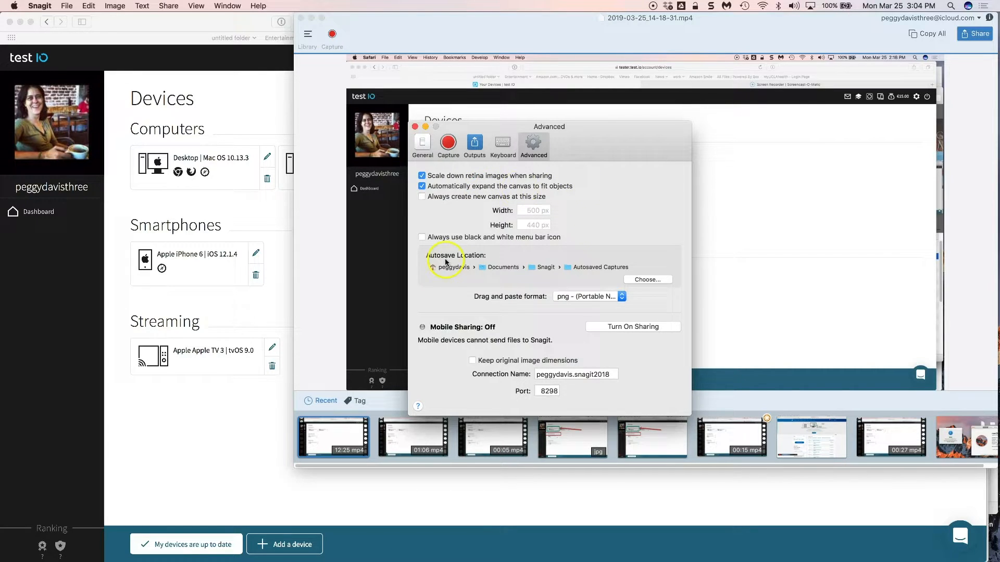
{"action": "mouse_move", "coordinate": [587, 266]}
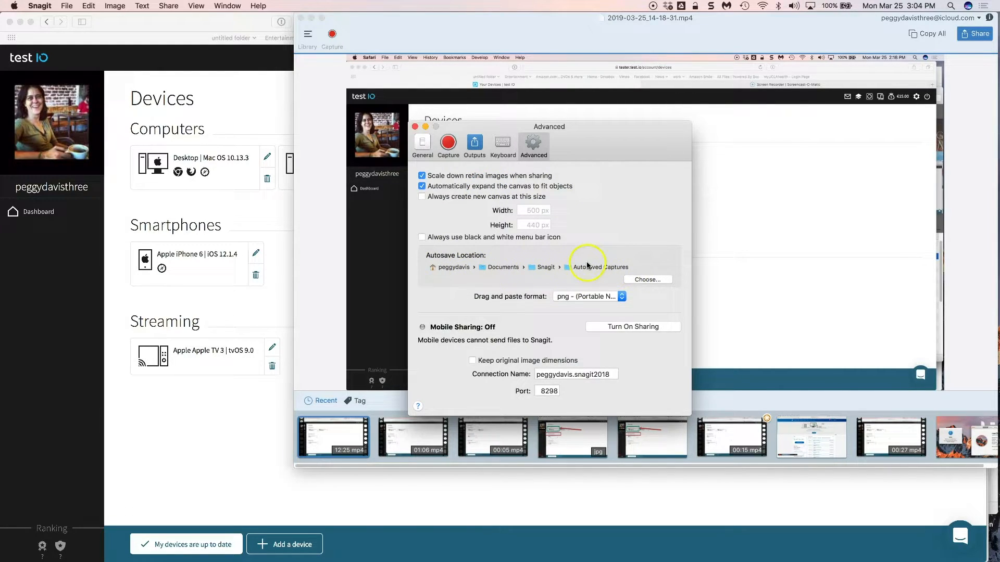
{"action": "mouse_move", "coordinate": [517, 274]}
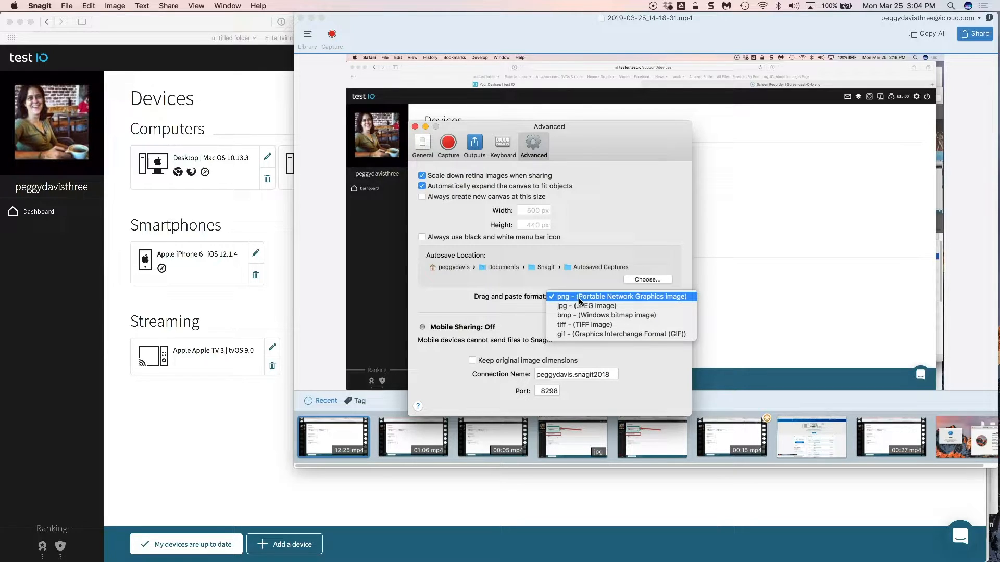
{"action": "mouse_move", "coordinate": [480, 310]}
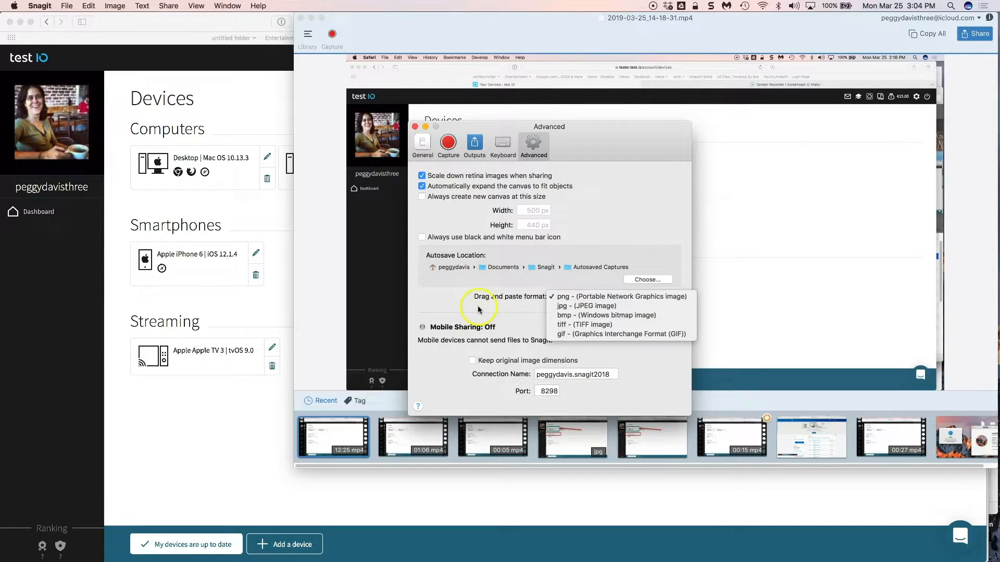
{"action": "mouse_move", "coordinate": [577, 300]}
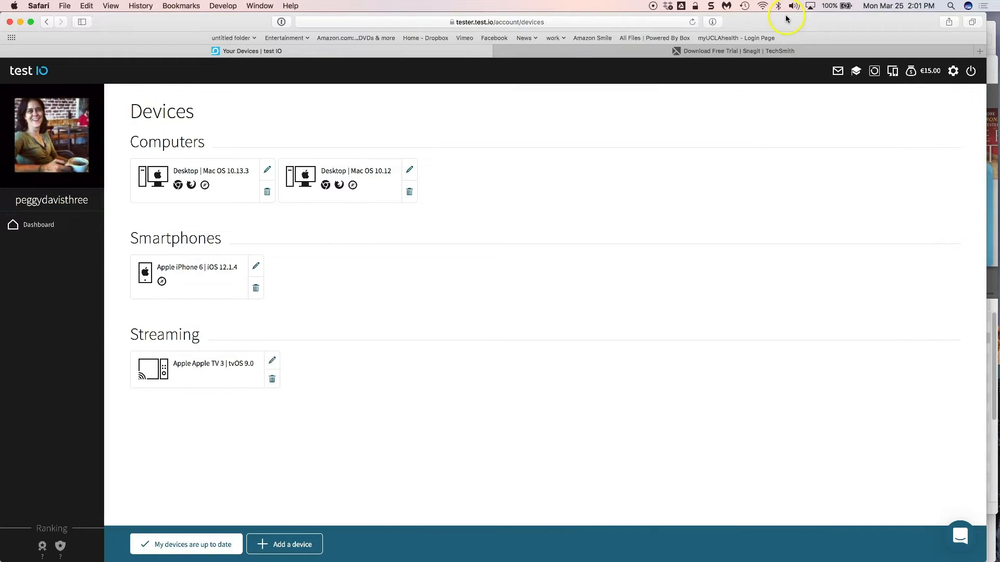
Open Snagit's capture panel from the menu bar with Region selection.
{"action": "left_click", "coordinate": [710, 5]}
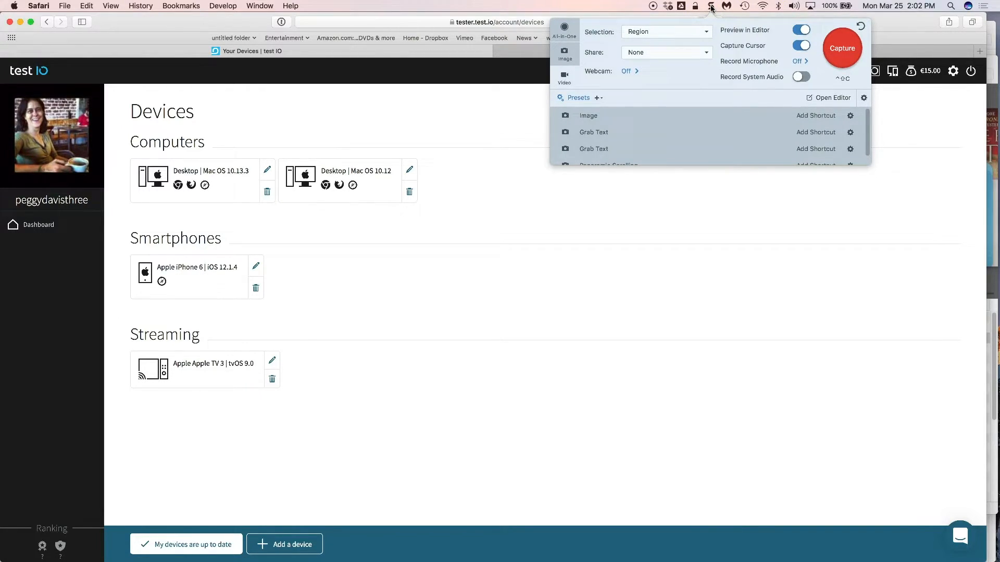
{"action": "mouse_move", "coordinate": [763, 67]}
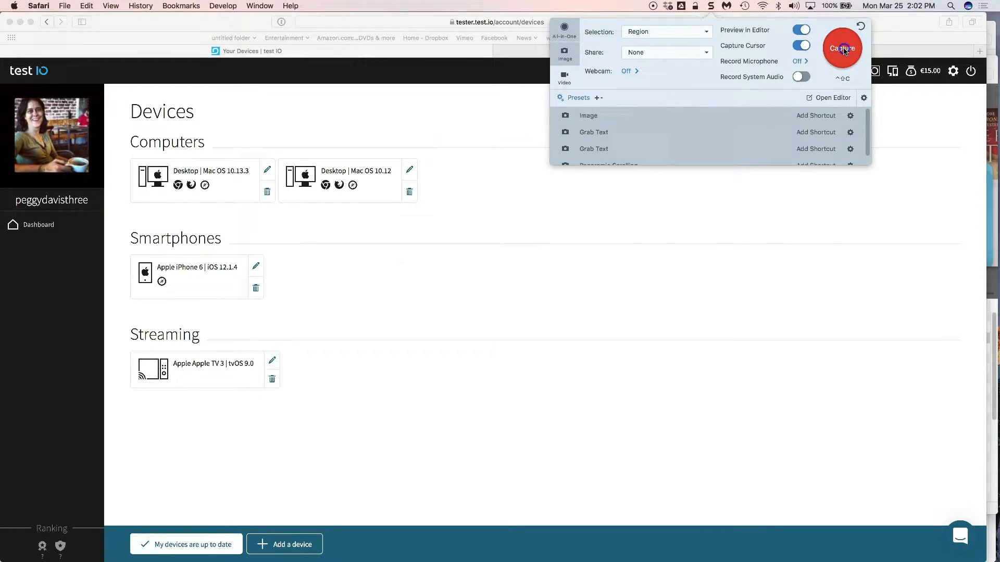
Start a new capture and choose Fullscreen for a 1920 x 1080 video region.
{"action": "left_click", "coordinate": [842, 48]}
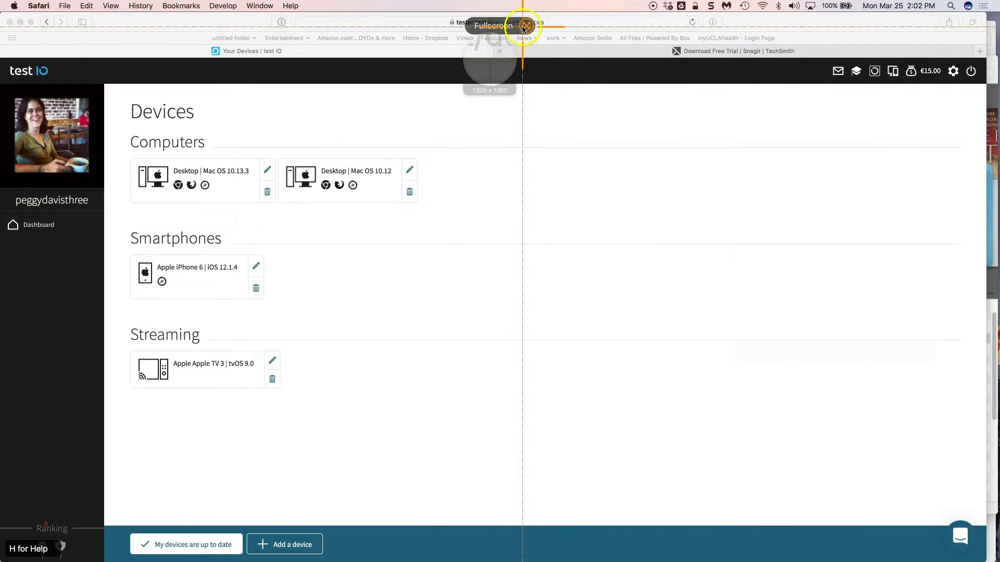
{"action": "left_click", "coordinate": [523, 26]}
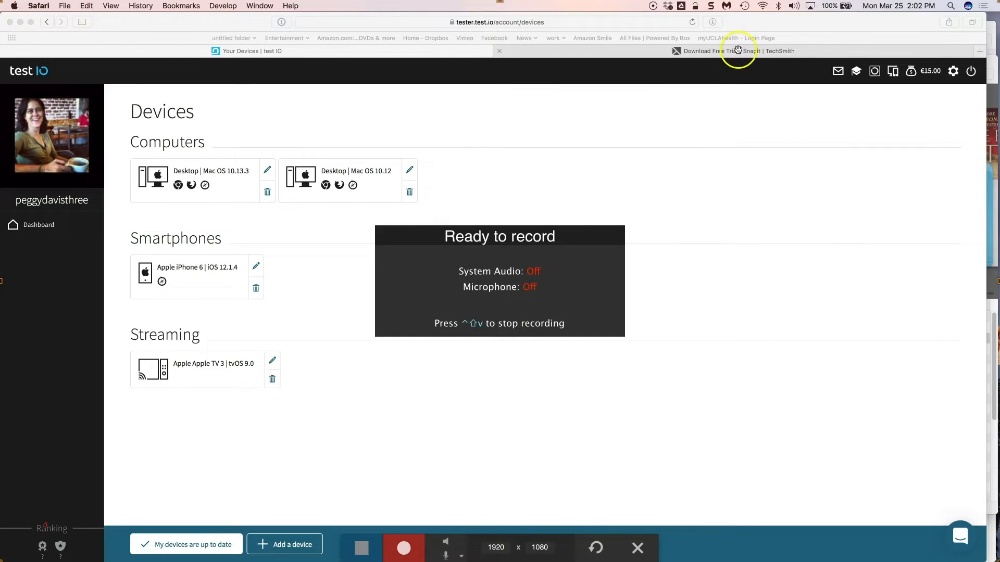
{"action": "mouse_move", "coordinate": [670, 127]}
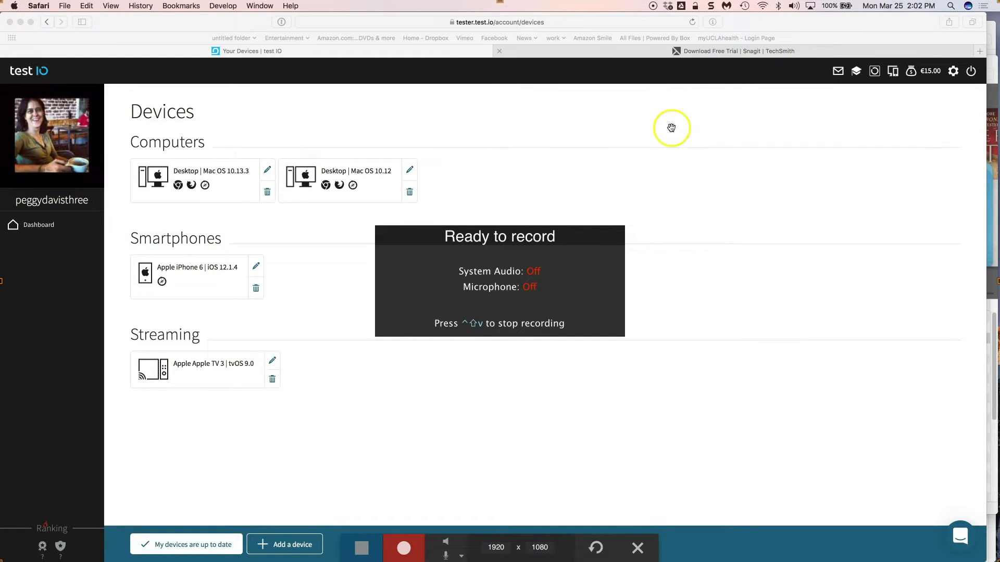
{"action": "mouse_move", "coordinate": [569, 134]}
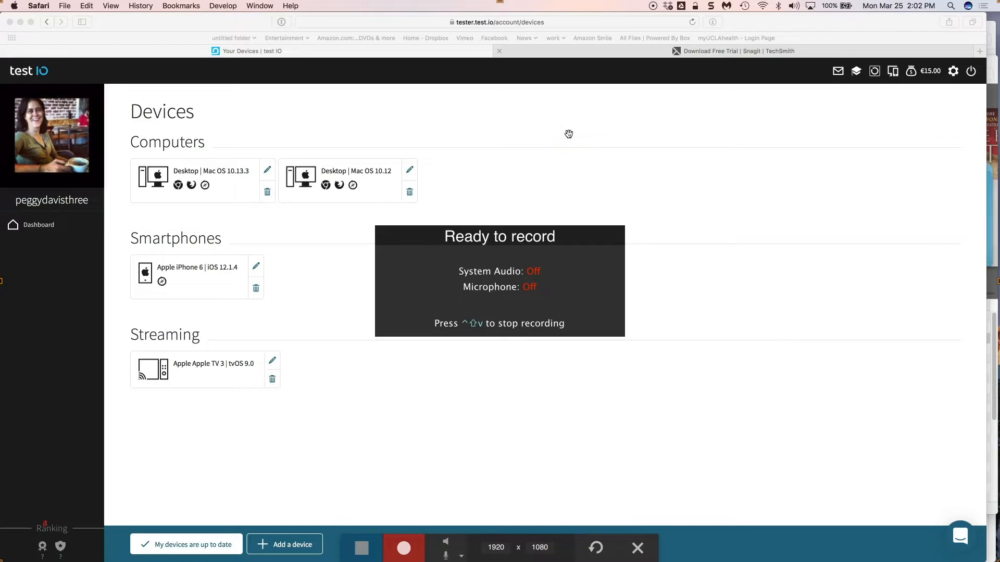
{"action": "mouse_move", "coordinate": [813, 557]}
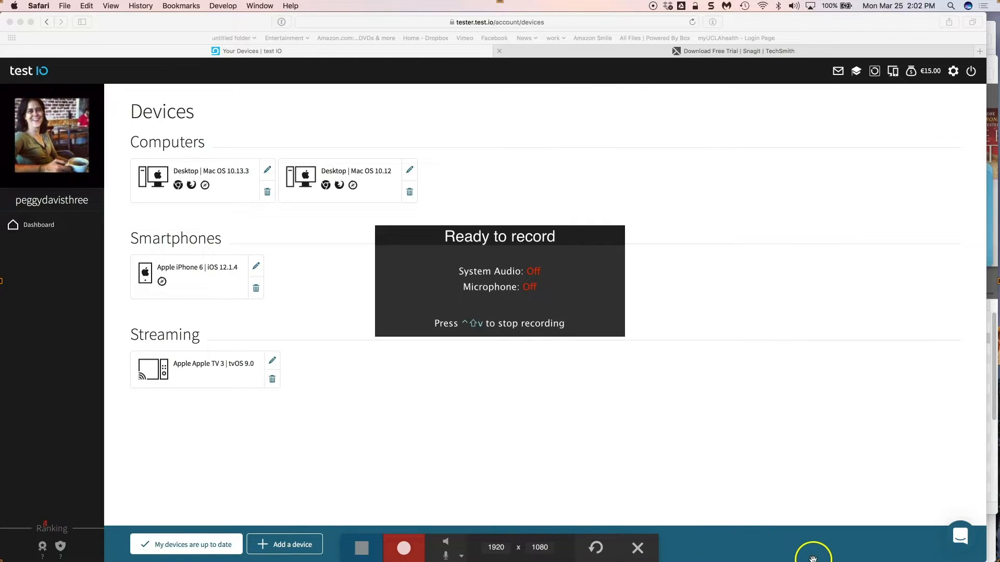
{"action": "mouse_move", "coordinate": [787, 528]}
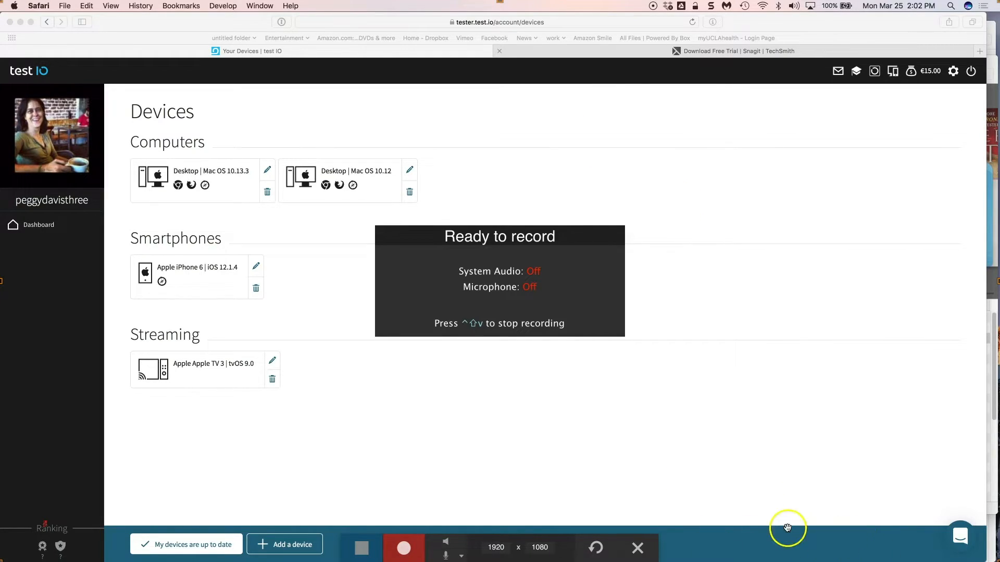
{"action": "mouse_move", "coordinate": [411, 452]}
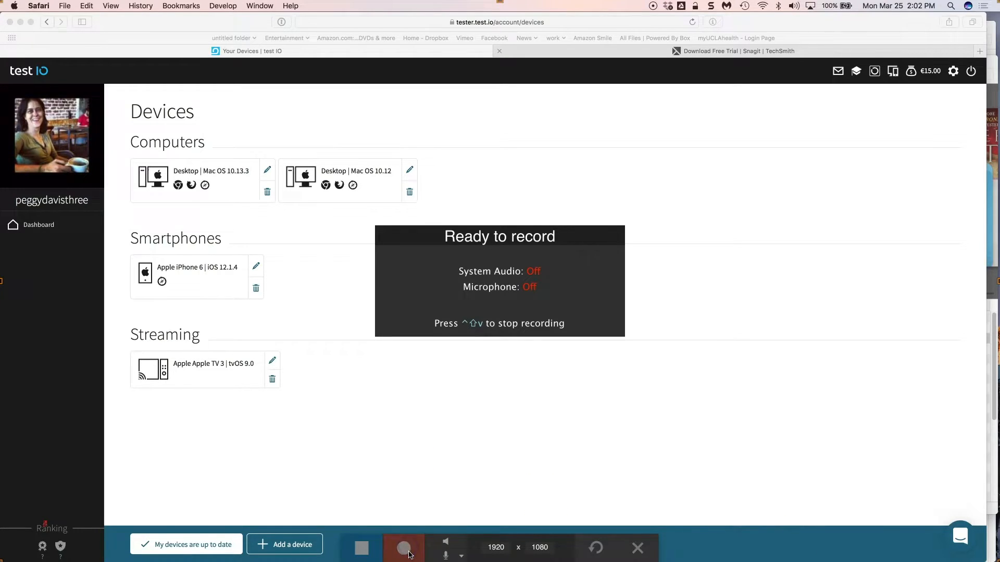
Start recording, then open Edit a device for the Apple iPhone 6 on iOS 12.1.4.
{"action": "left_click", "coordinate": [402, 548]}
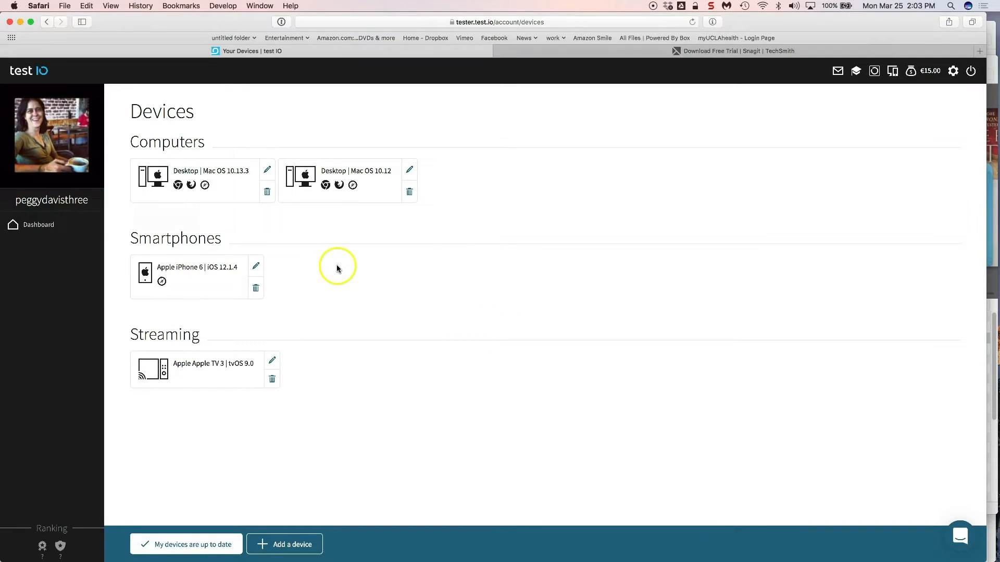
{"action": "left_click", "coordinate": [255, 266]}
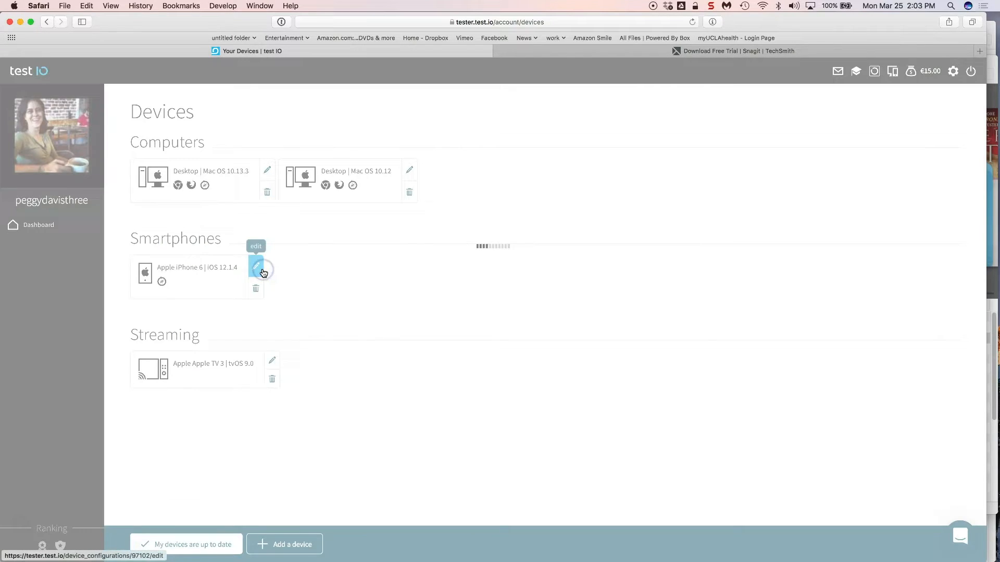
{"action": "left_click", "coordinate": [255, 267]}
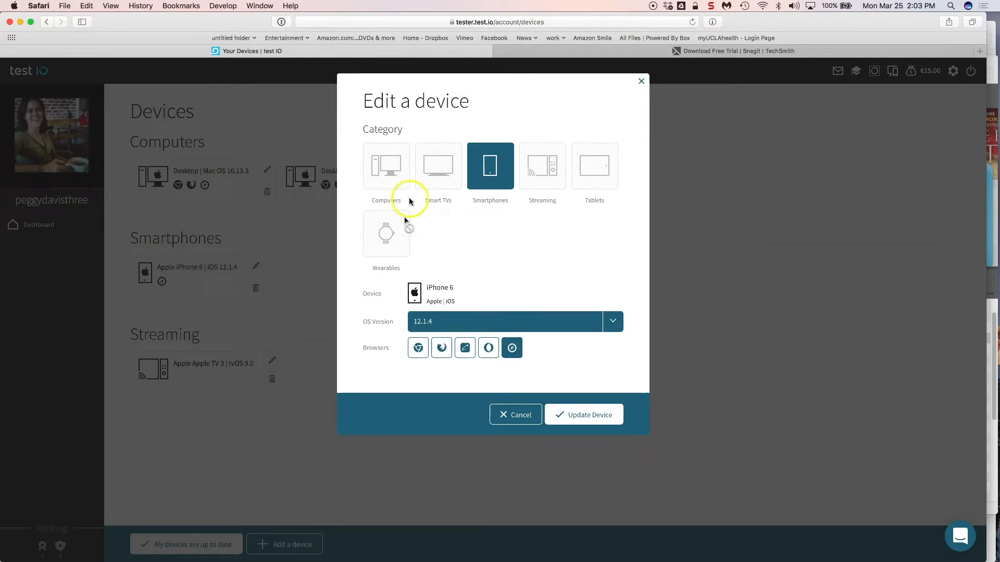
{"action": "mouse_move", "coordinate": [537, 395]}
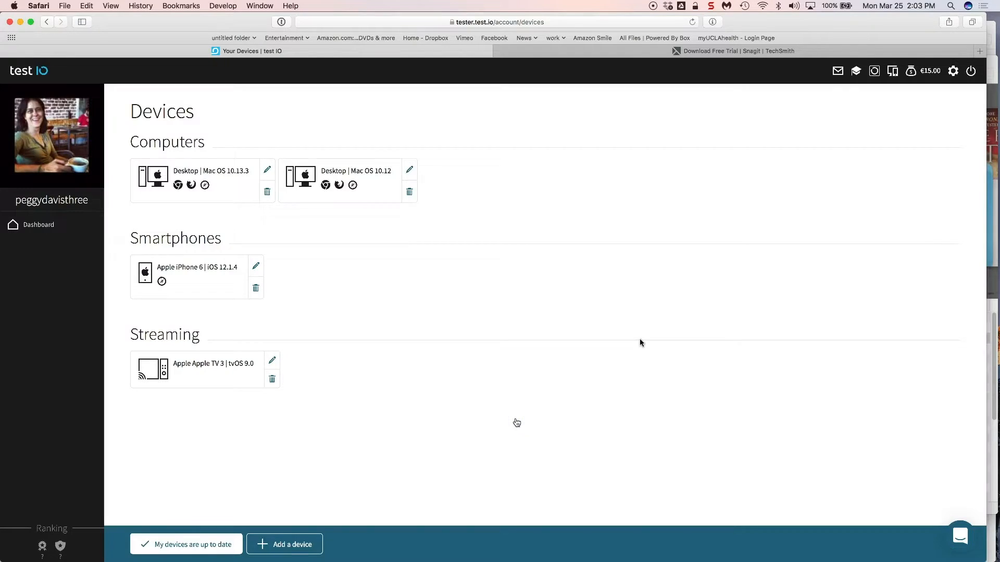
Stop the recording from the Snagit menu bar icon to open the 17-second video.
{"action": "left_click", "coordinate": [710, 5]}
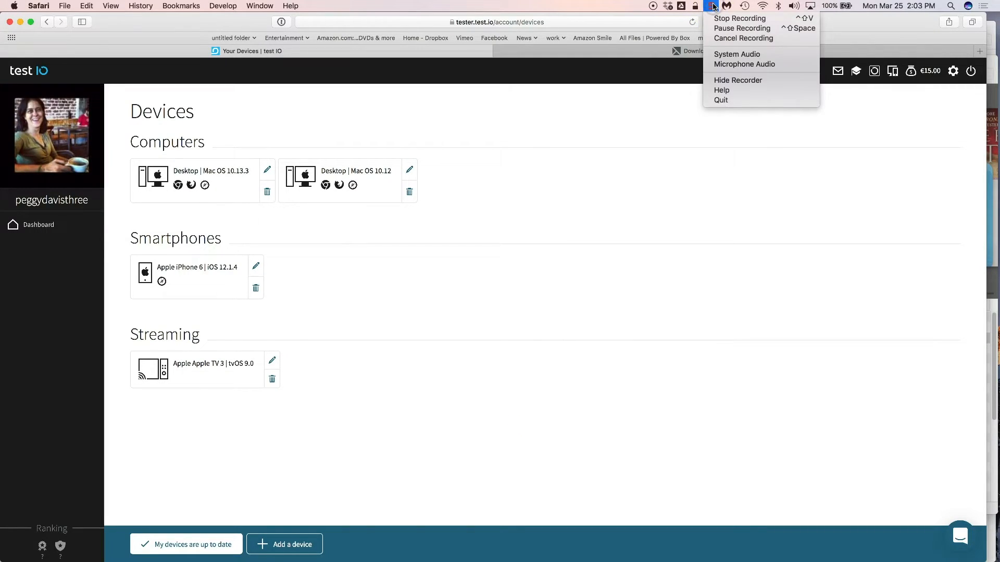
{"action": "mouse_move", "coordinate": [740, 18]}
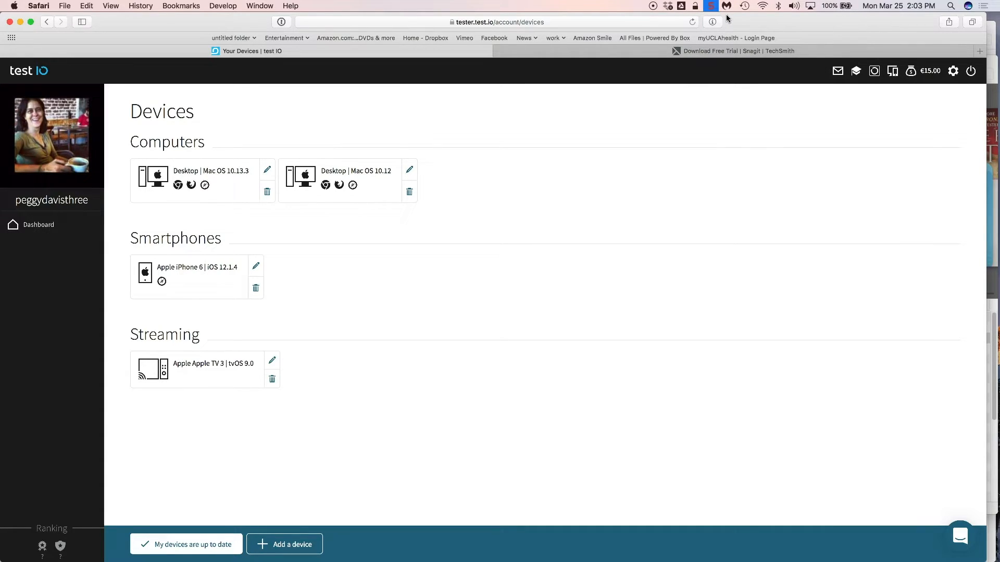
{"action": "left_click", "coordinate": [709, 6]}
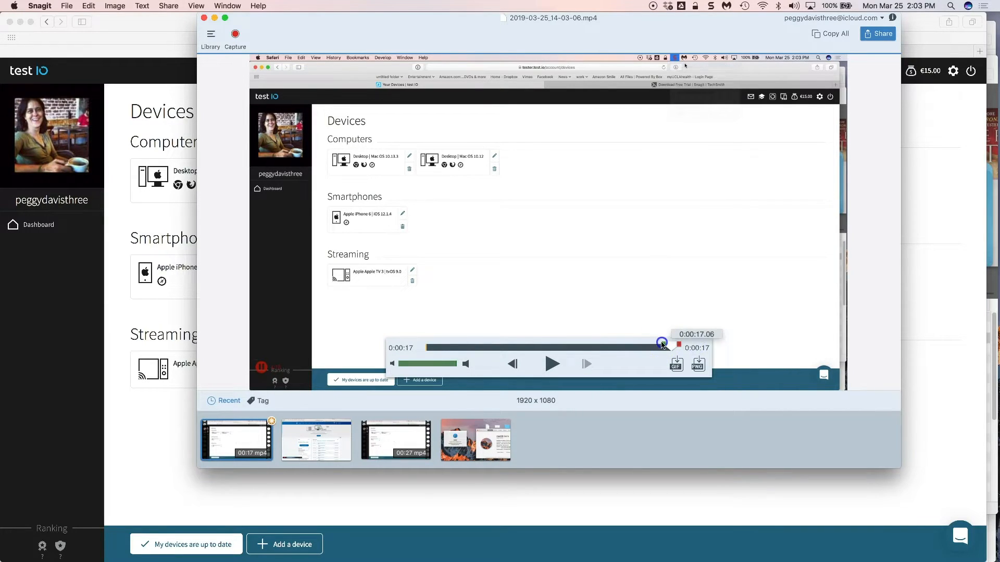
Reveal the 2.5 MB recording in the Autosaved Captures folder in Finder.
{"action": "left_click", "coordinate": [684, 57]}
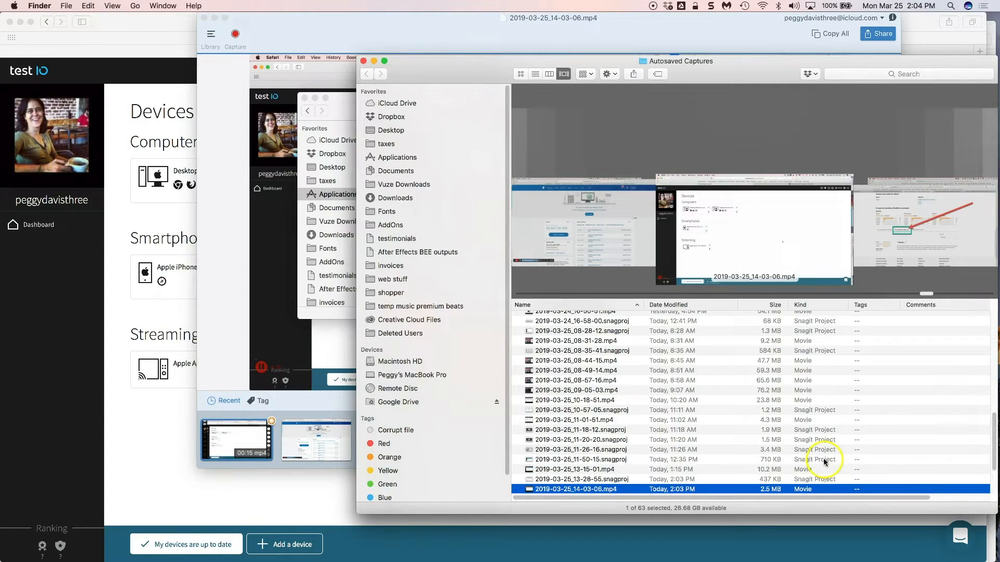
{"action": "mouse_move", "coordinate": [616, 452]}
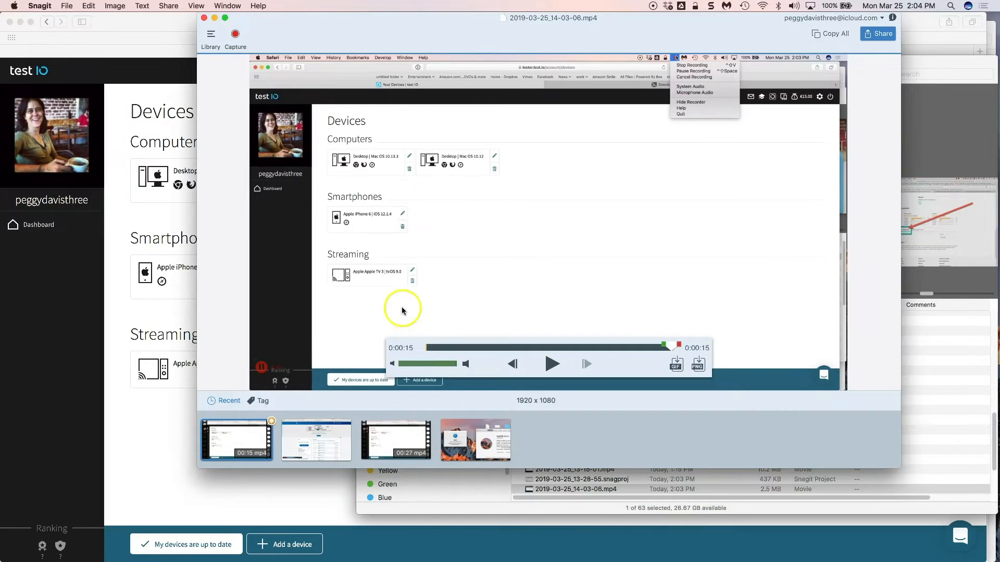
{"action": "left_click", "coordinate": [483, 347]}
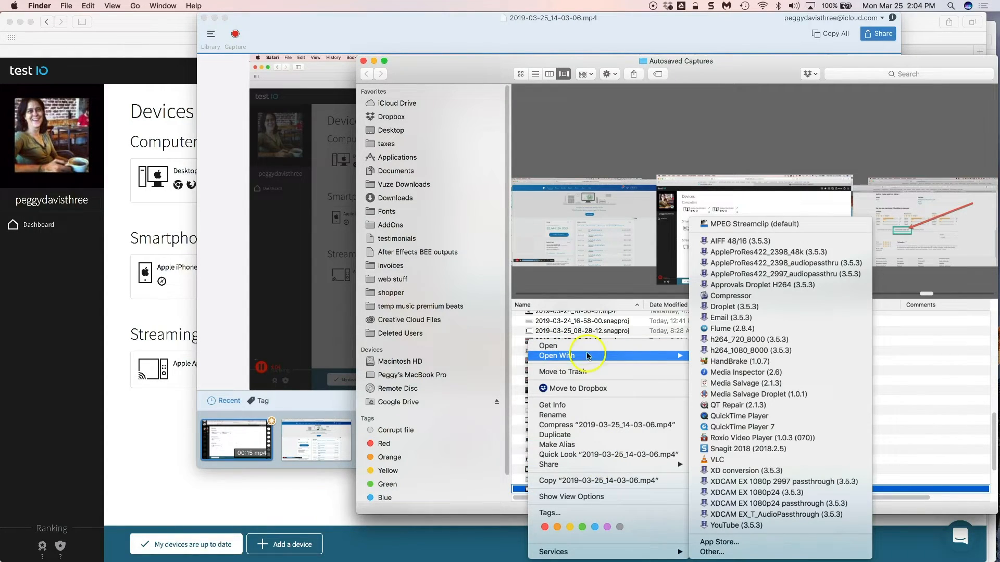
{"action": "mouse_move", "coordinate": [841, 362]}
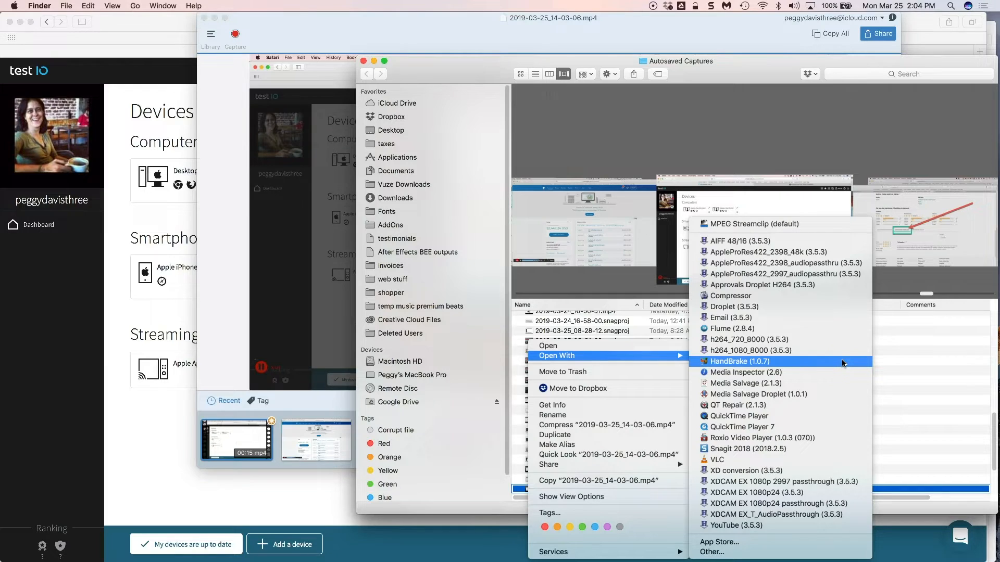
{"action": "mouse_move", "coordinate": [838, 224]}
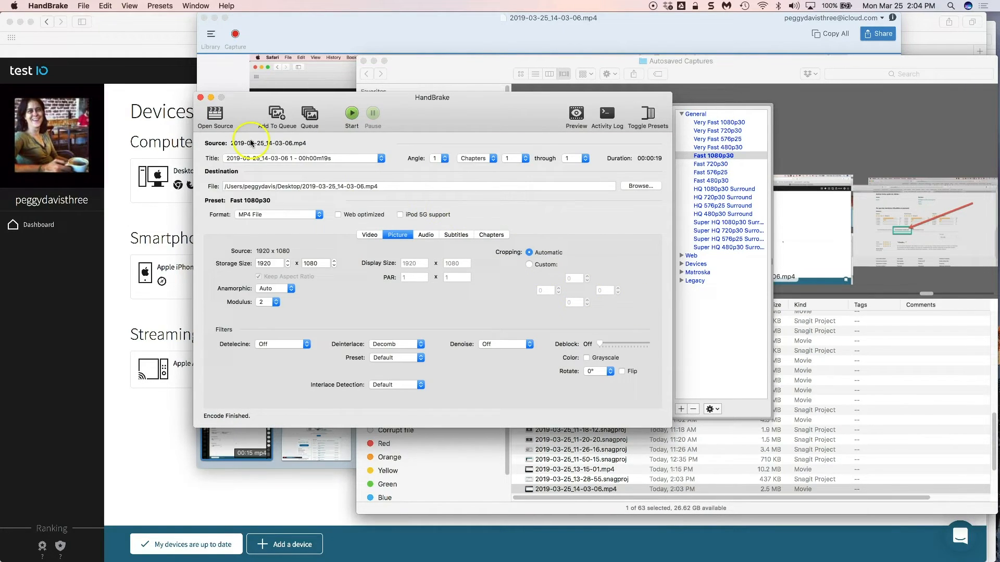
{"action": "mouse_move", "coordinate": [438, 235]}
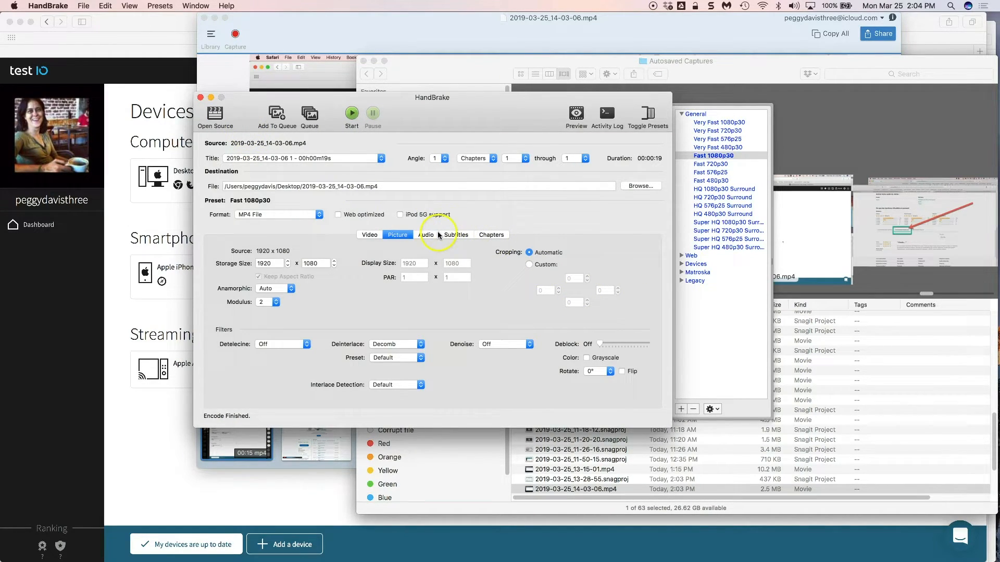
{"action": "mouse_move", "coordinate": [244, 219]}
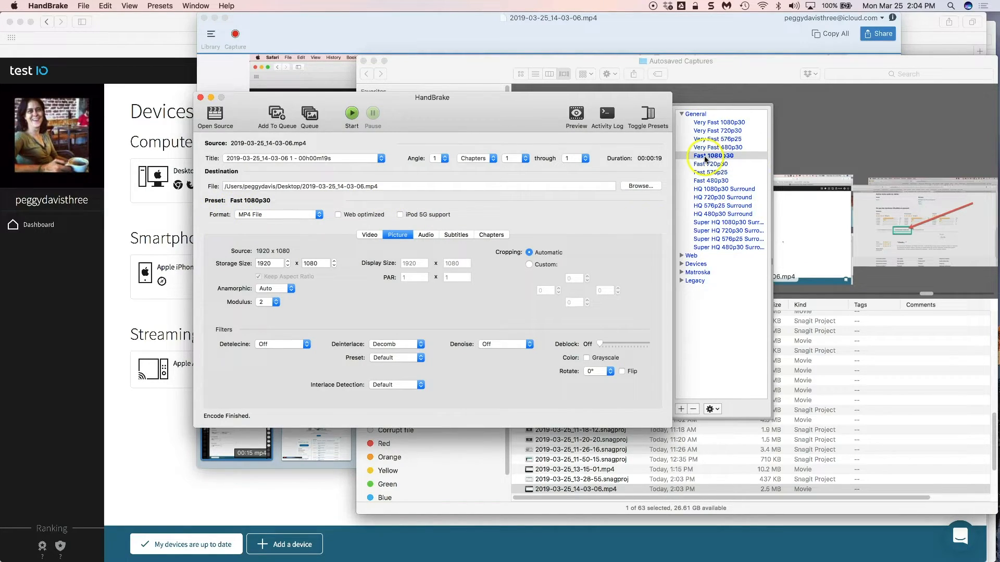
{"action": "mouse_move", "coordinate": [735, 159]}
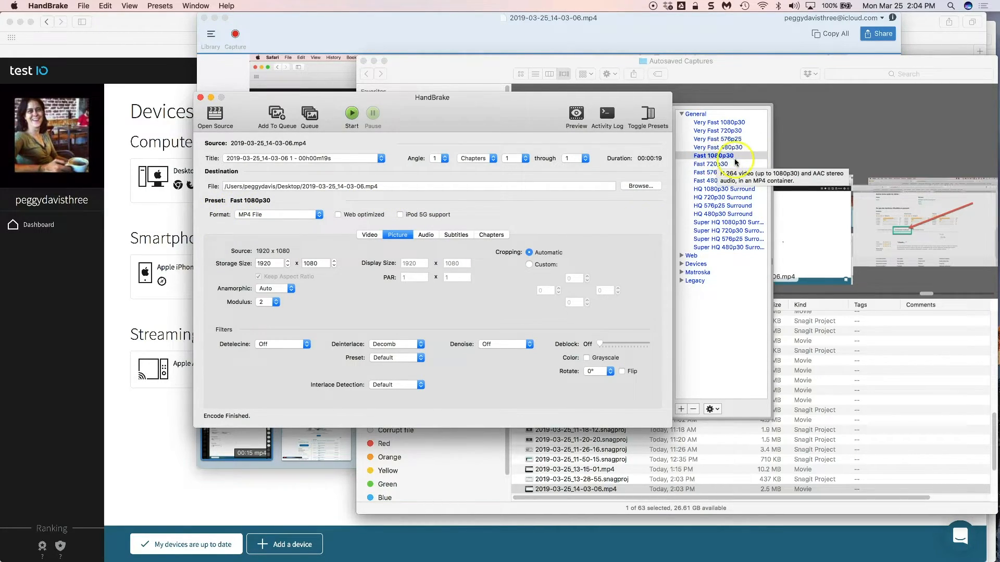
Apply the Fast 1080p30 preset and start encoding to Desktop/2019-03-25_14-03-06.mp4.
{"action": "left_click", "coordinate": [713, 155]}
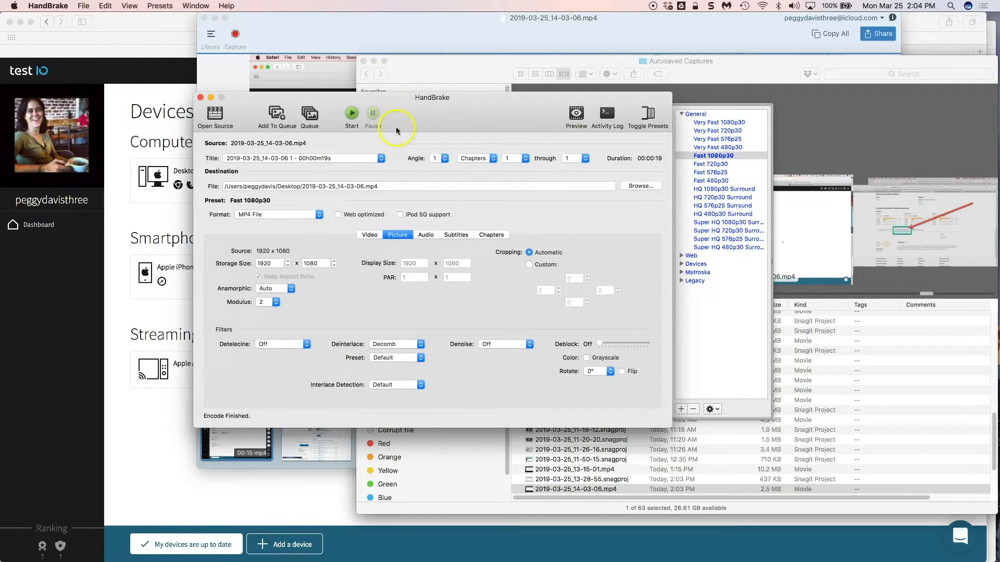
{"action": "left_click", "coordinate": [425, 235]}
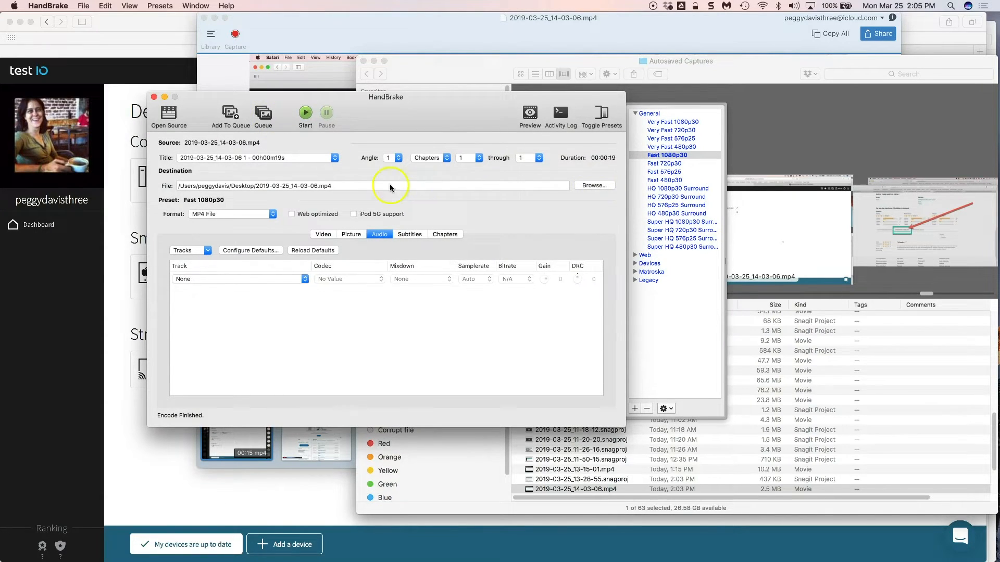
{"action": "mouse_move", "coordinate": [295, 191]}
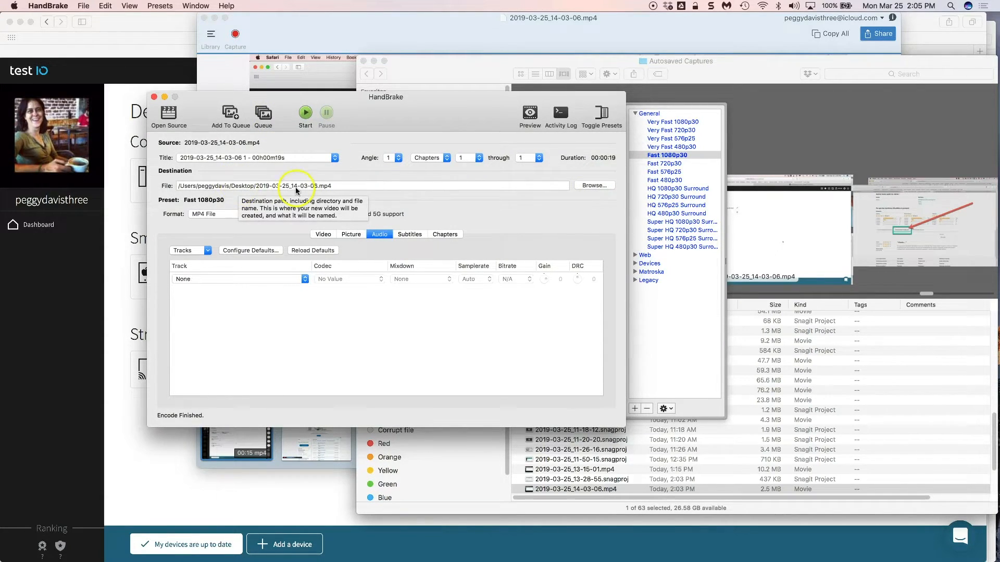
{"action": "mouse_move", "coordinate": [424, 168]}
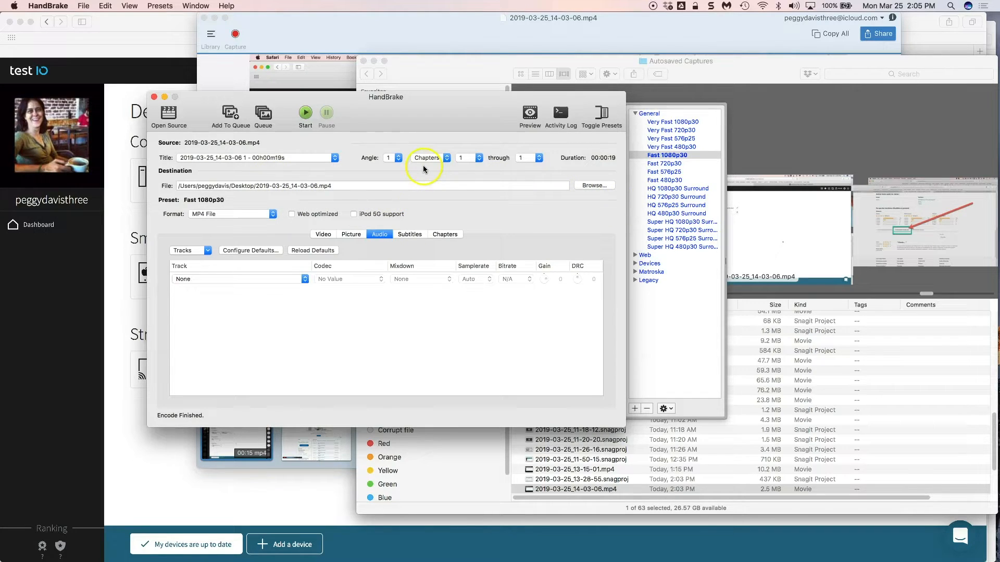
{"action": "left_click", "coordinate": [305, 113]}
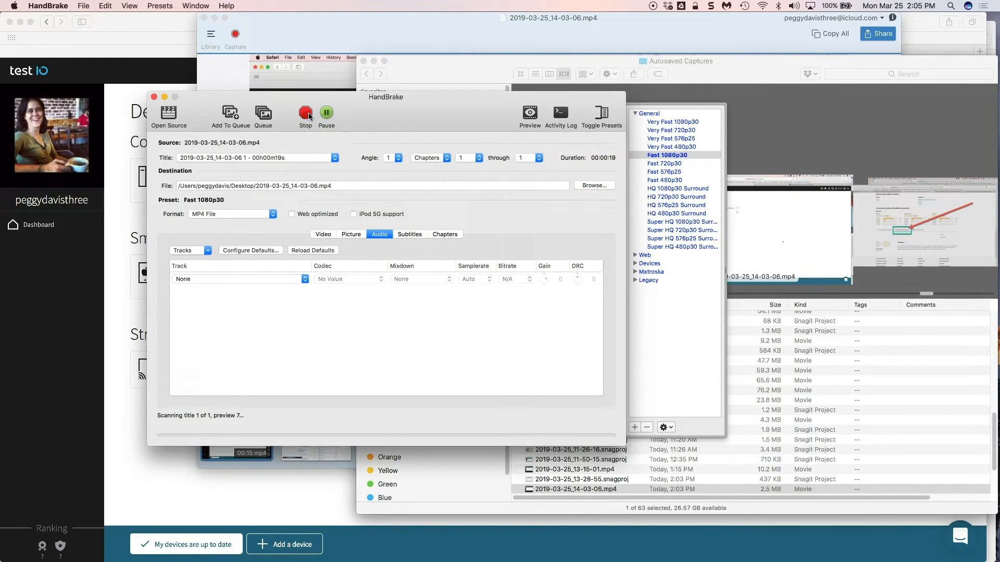
{"action": "mouse_move", "coordinate": [305, 114]}
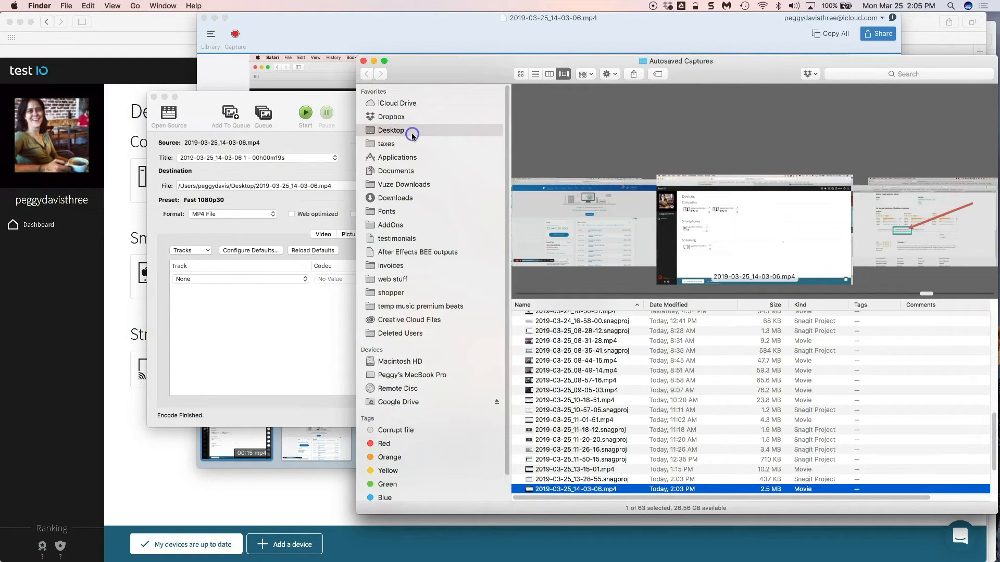
Show the Desktop folder and open the compressed 413 KB MP4 with QuickTime Player.
{"action": "left_click", "coordinate": [390, 130]}
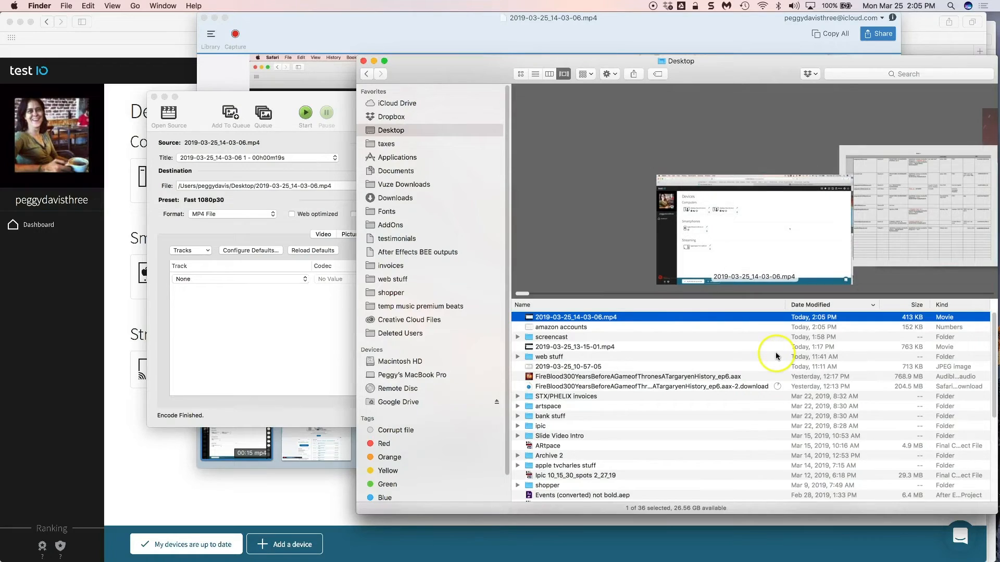
{"action": "mouse_move", "coordinate": [695, 318]}
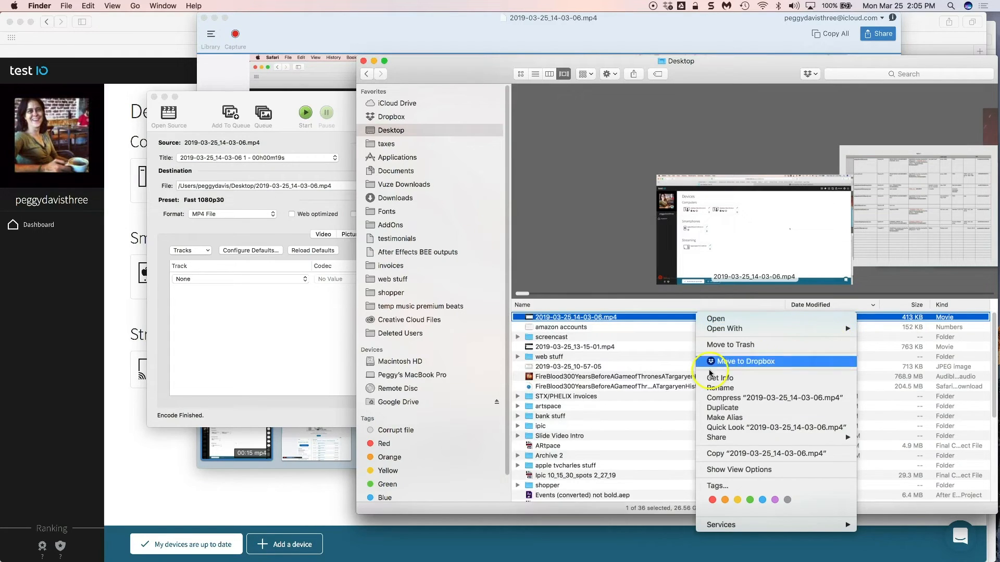
{"action": "left_click", "coordinate": [723, 328]}
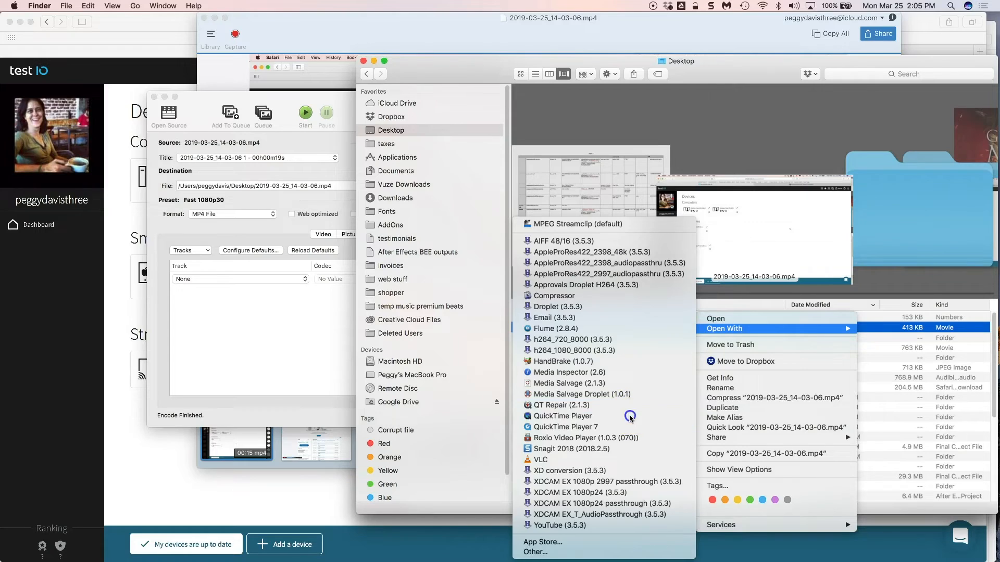
{"action": "left_click", "coordinate": [561, 415]}
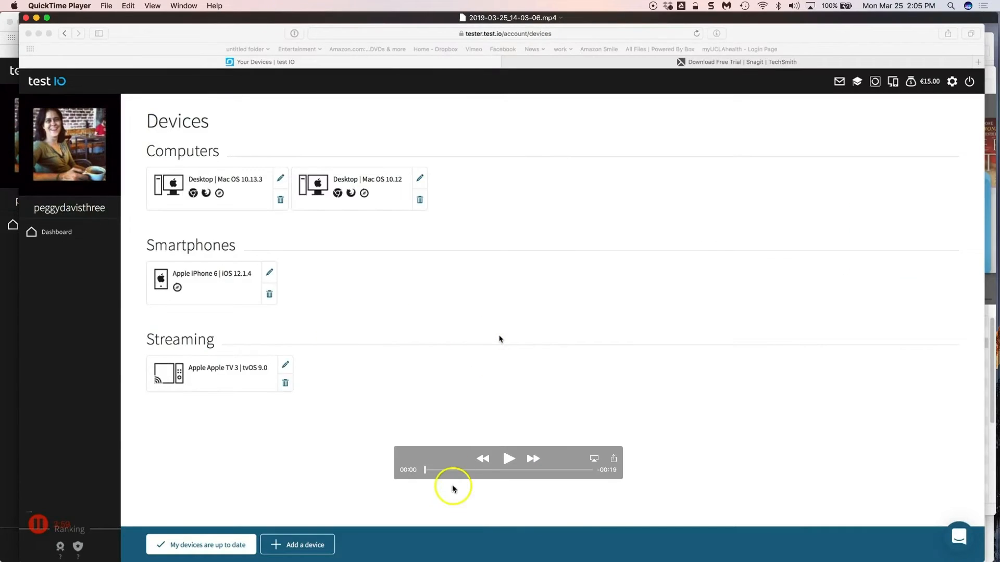
Play the compressed 19-second clip and jump to near its end.
{"action": "left_click", "coordinate": [269, 272]}
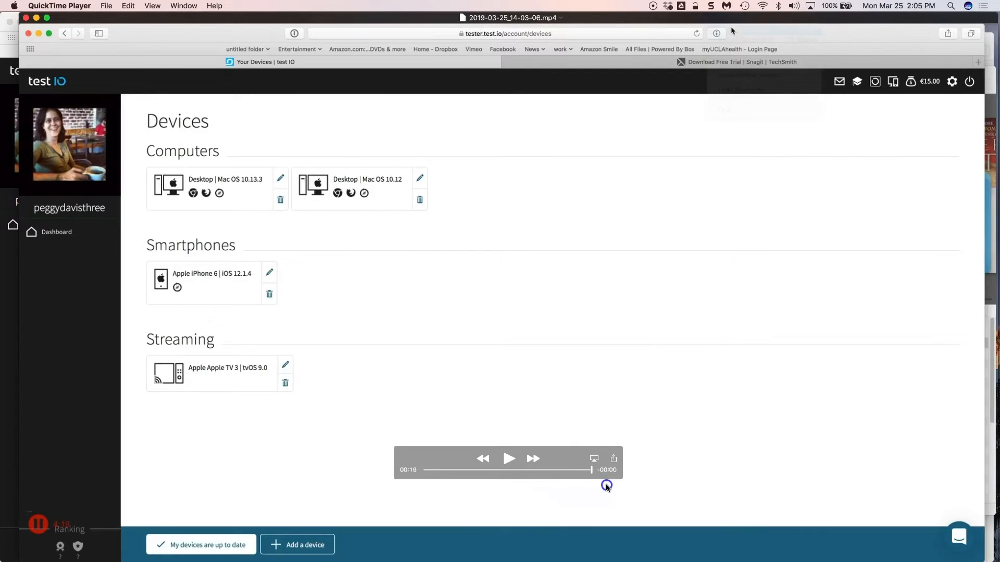
{"action": "left_click", "coordinate": [653, 5]}
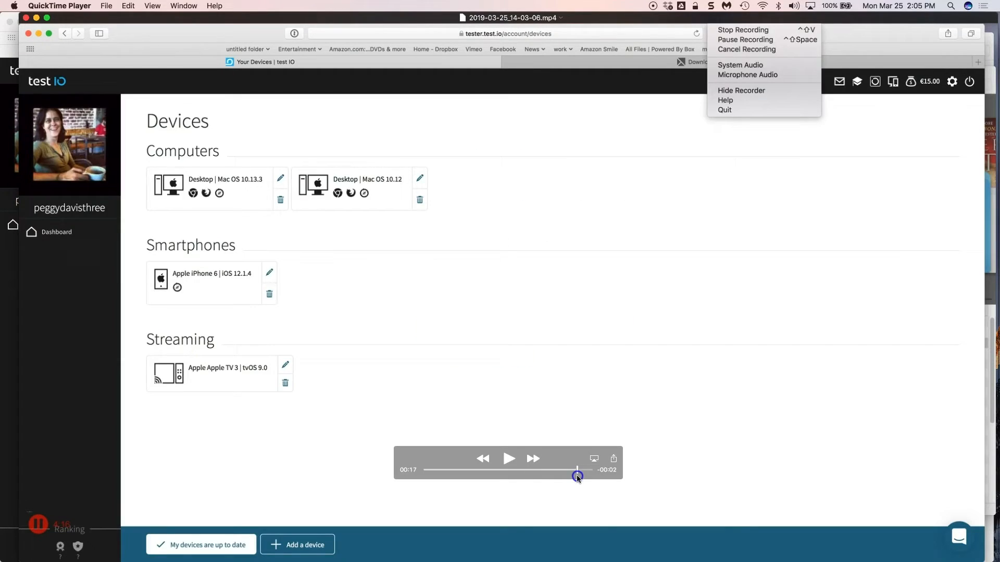
{"action": "mouse_move", "coordinate": [26, 18]}
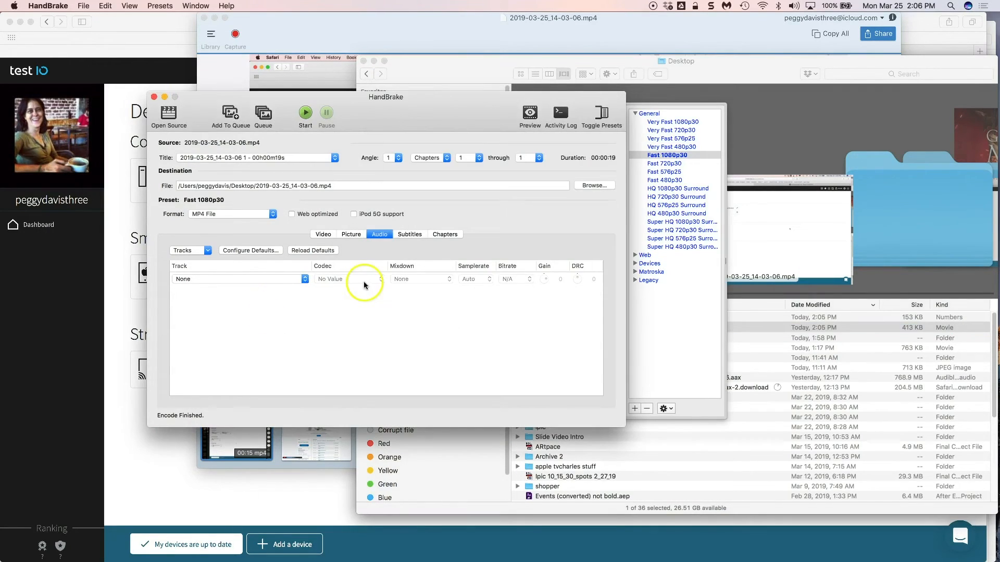
{"action": "mouse_move", "coordinate": [427, 121]}
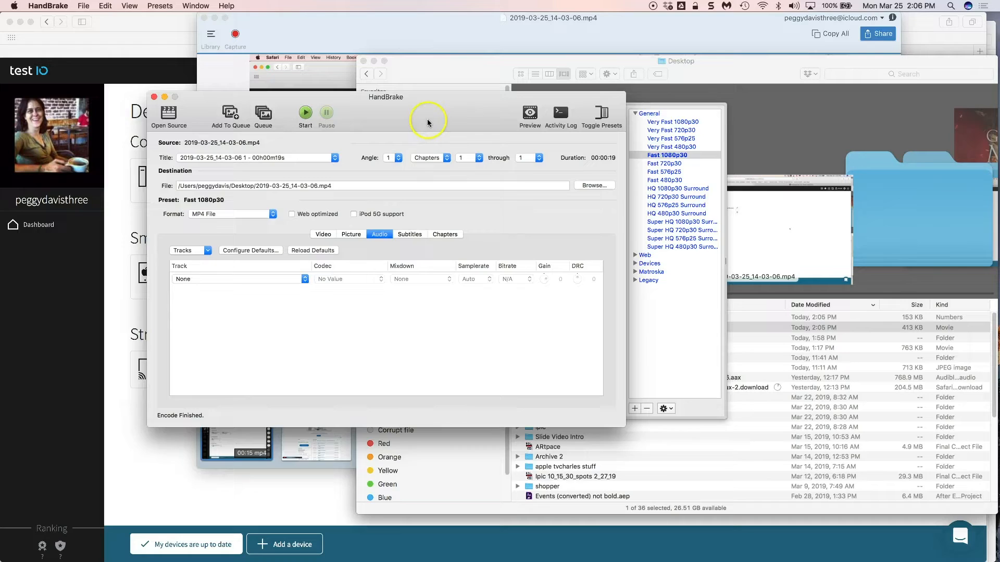
{"action": "mouse_move", "coordinate": [480, 176]}
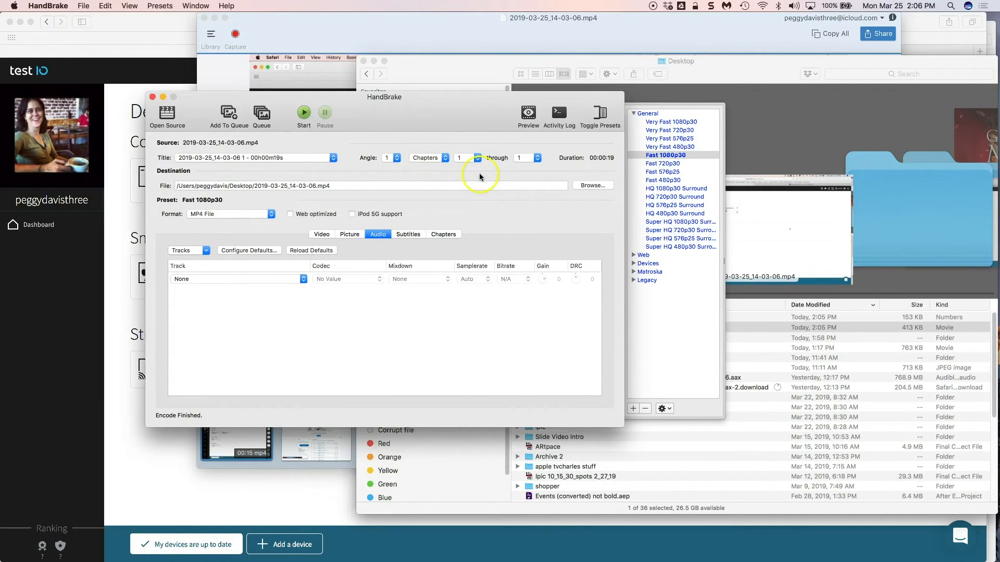
{"action": "mouse_move", "coordinate": [479, 176]}
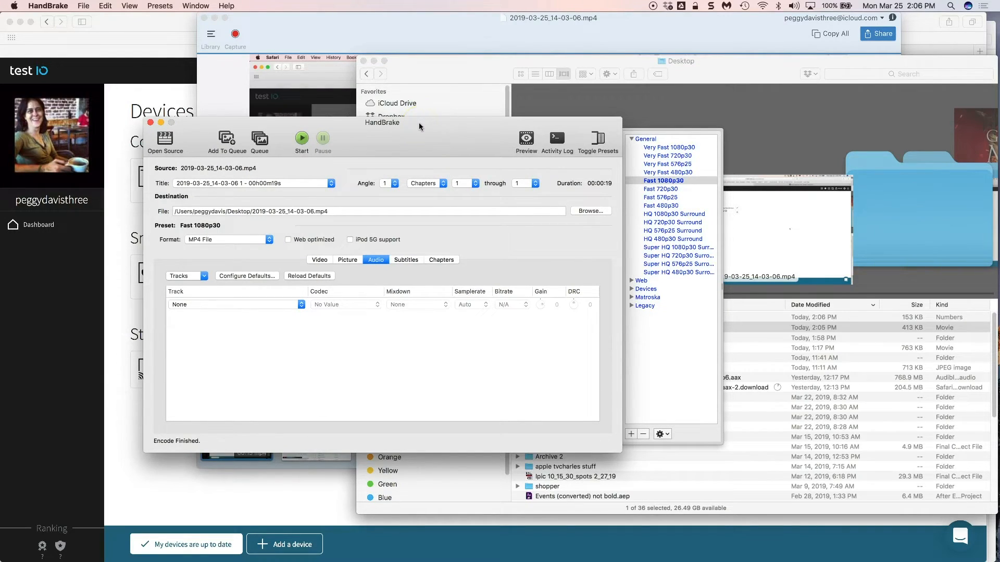
{"action": "mouse_move", "coordinate": [165, 33]}
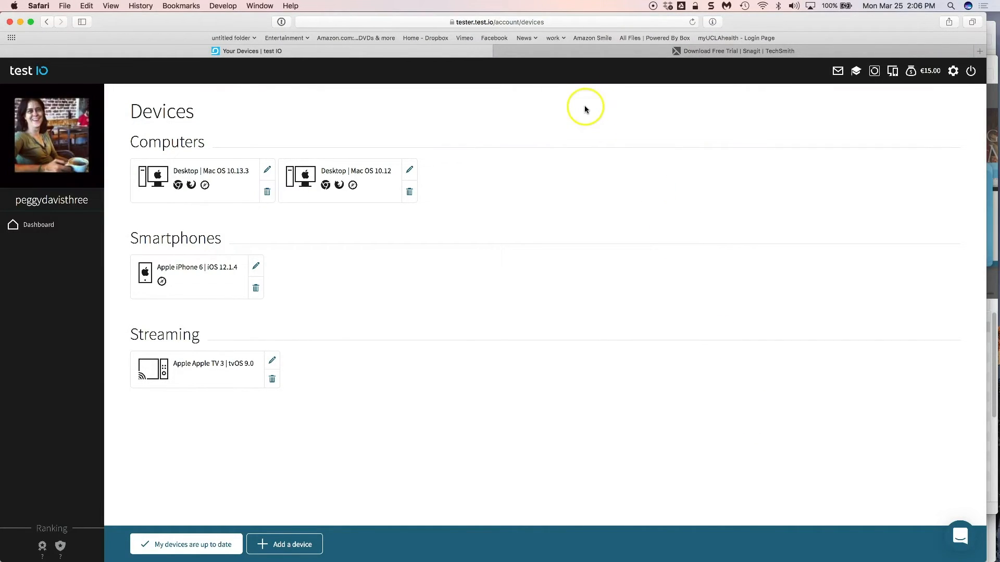
{"action": "mouse_move", "coordinate": [600, 148]}
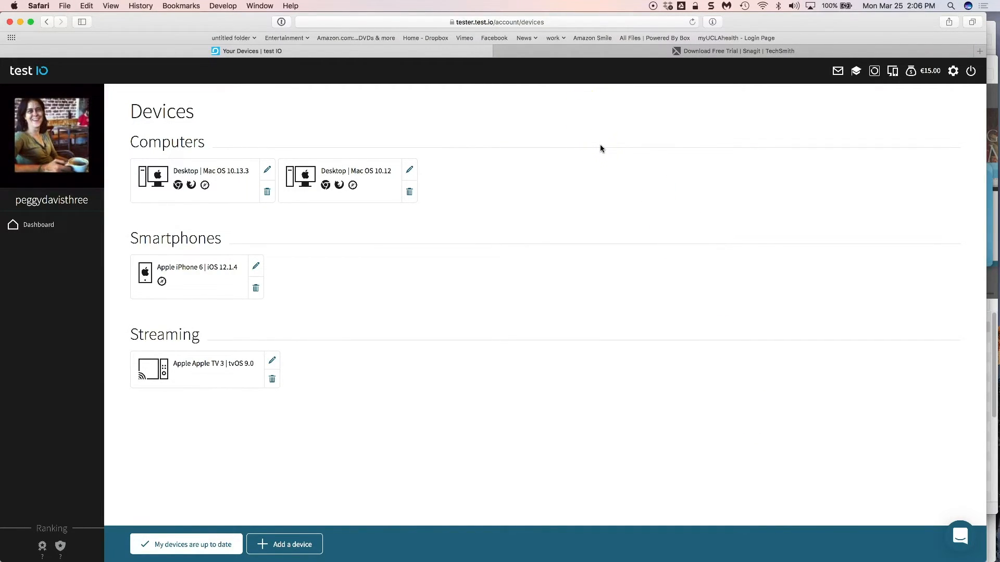
{"action": "mouse_move", "coordinate": [571, 147]}
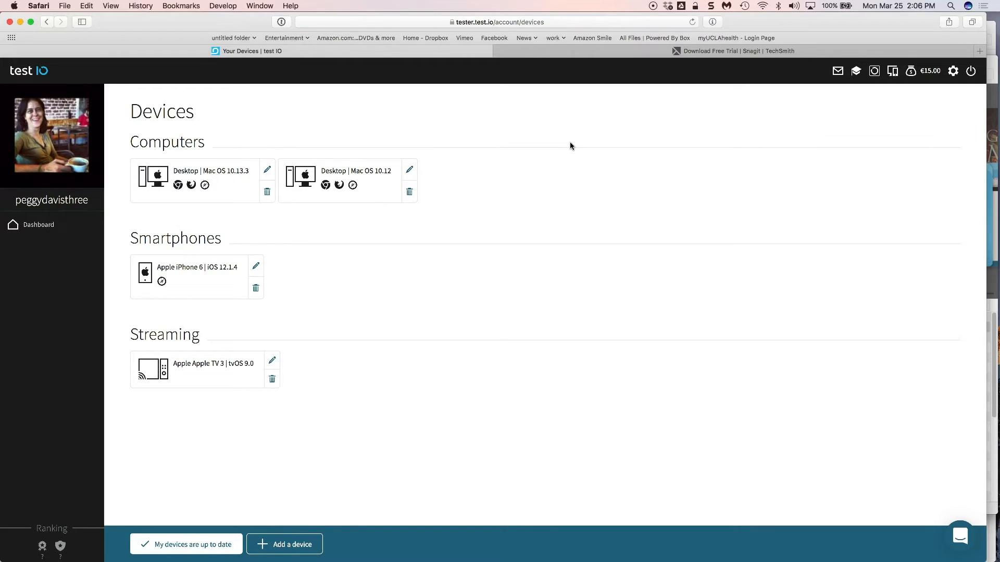
{"action": "mouse_move", "coordinate": [566, 141]}
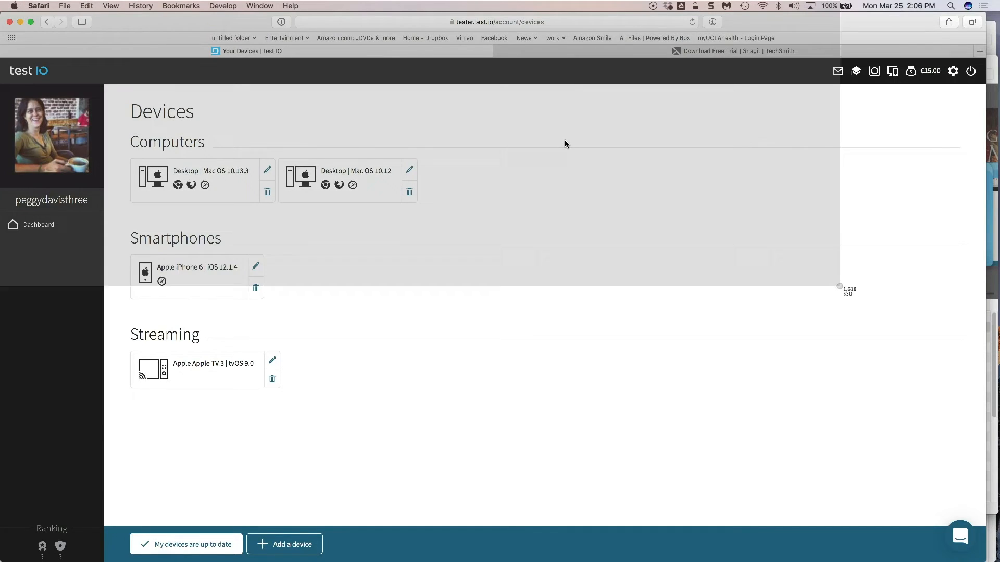
{"action": "mouse_move", "coordinate": [844, 463]}
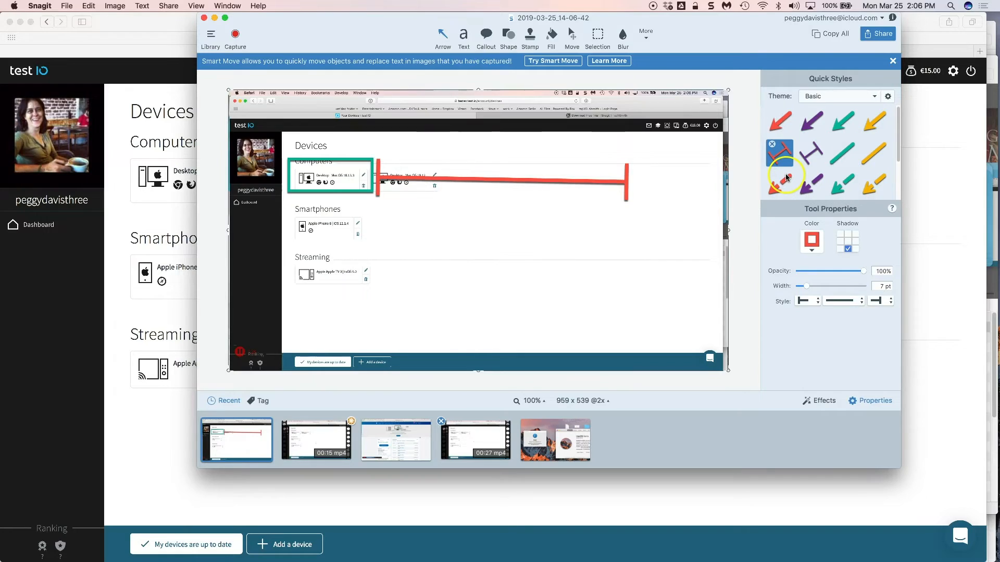
Make the red line an arrow and box Smartphones with a red rectangle outline.
{"action": "left_click", "coordinate": [779, 120]}
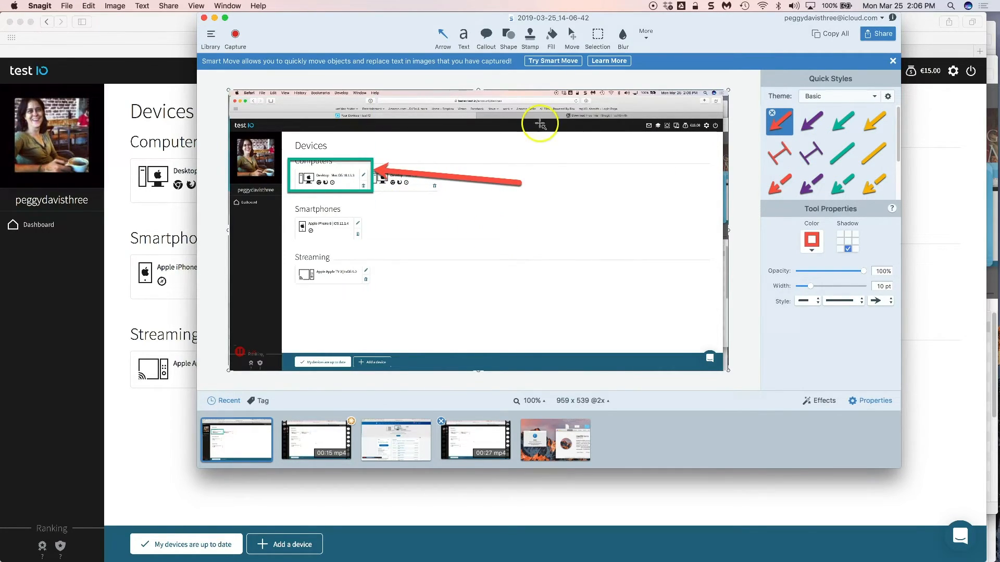
{"action": "left_click", "coordinate": [508, 35]}
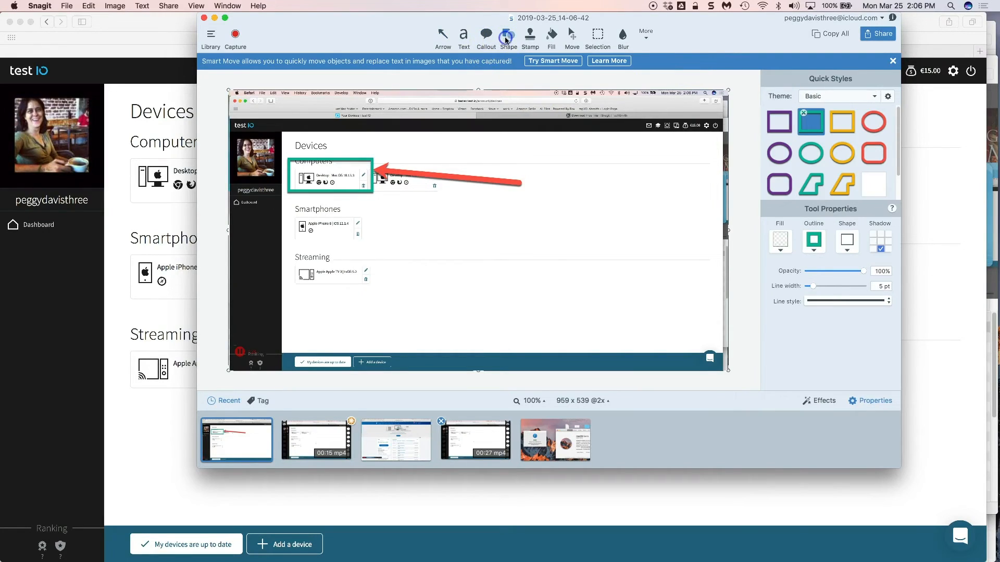
{"action": "left_click", "coordinate": [843, 122]}
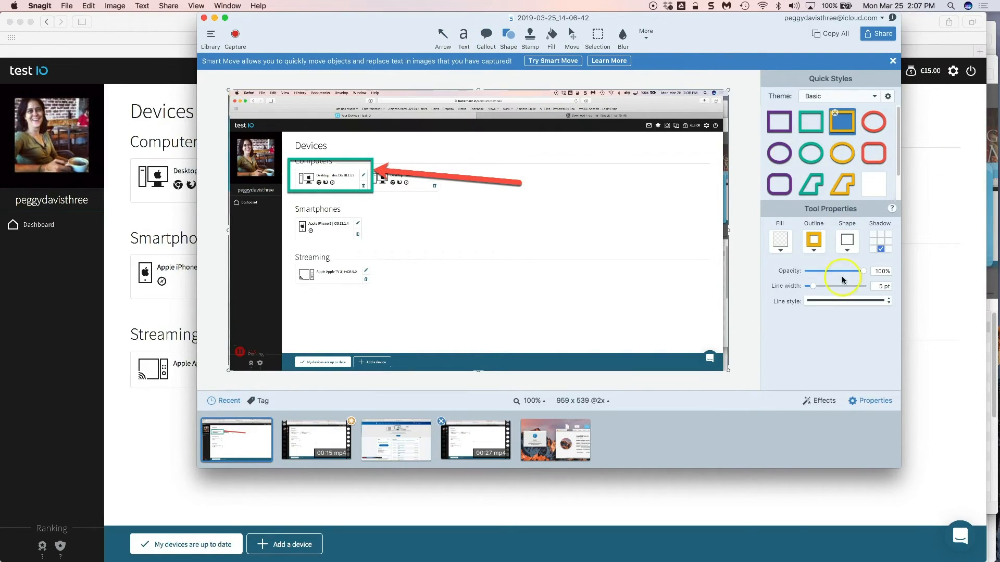
{"action": "left_click", "coordinate": [813, 241]}
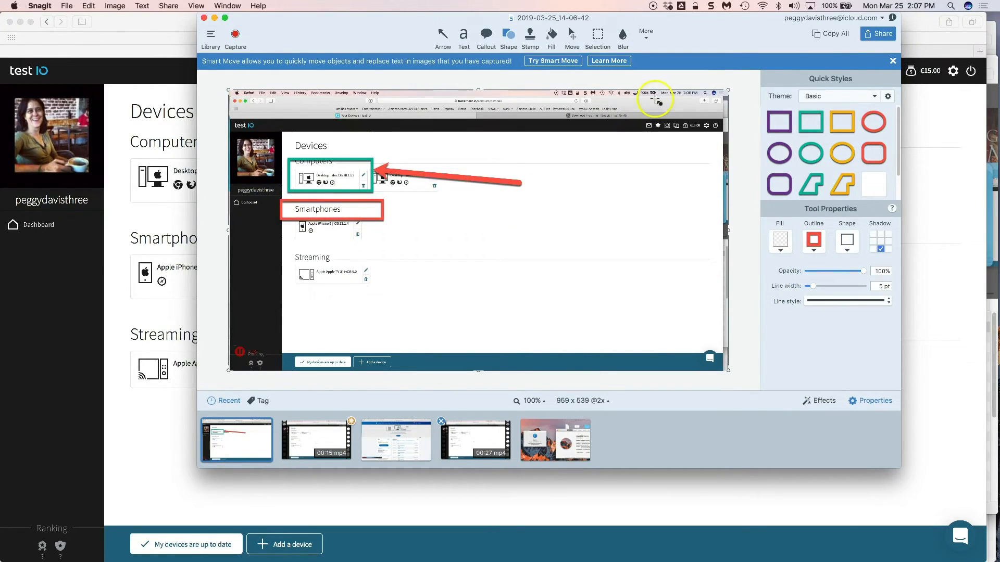
{"action": "left_click", "coordinate": [622, 34]}
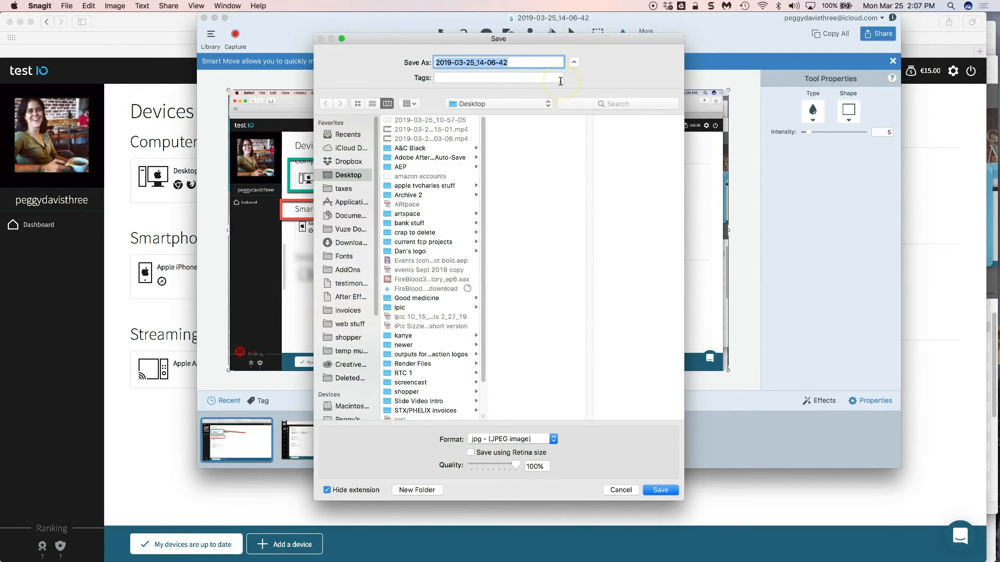
Save the screenshot to the Desktop as JPEG named 'whatevder'.
{"action": "type", "text": "whatevder"}
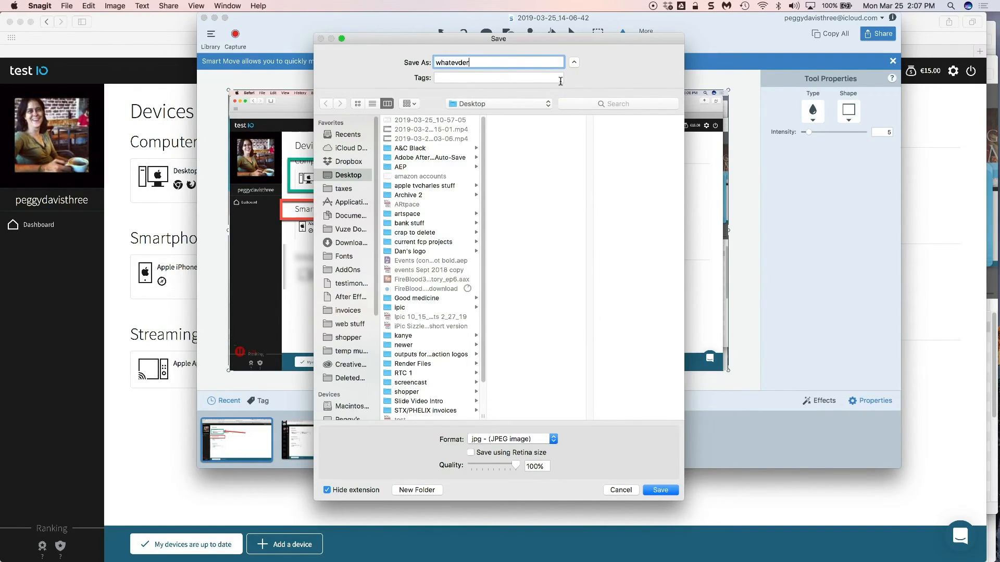
{"action": "mouse_move", "coordinate": [602, 417]}
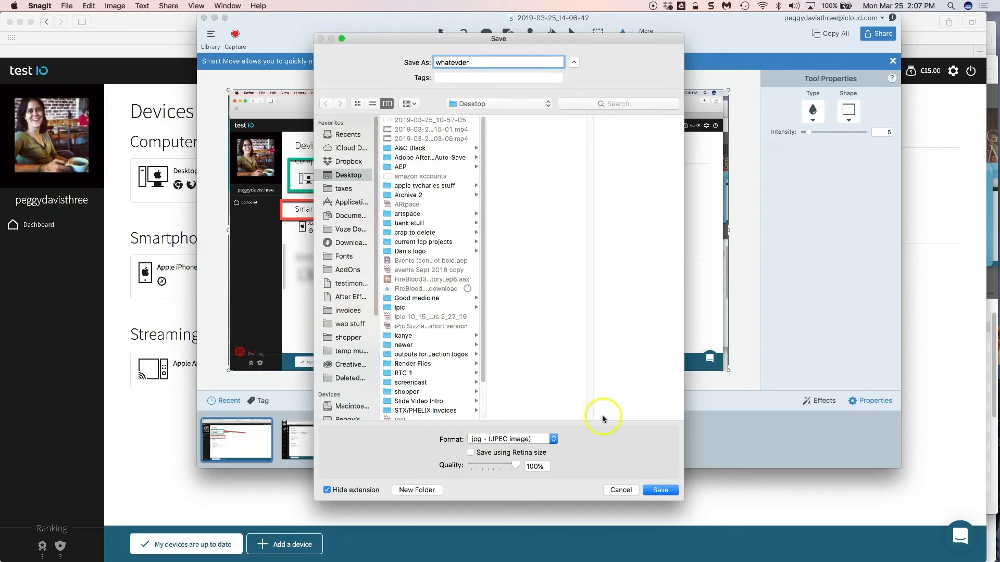
{"action": "left_click", "coordinate": [660, 489]}
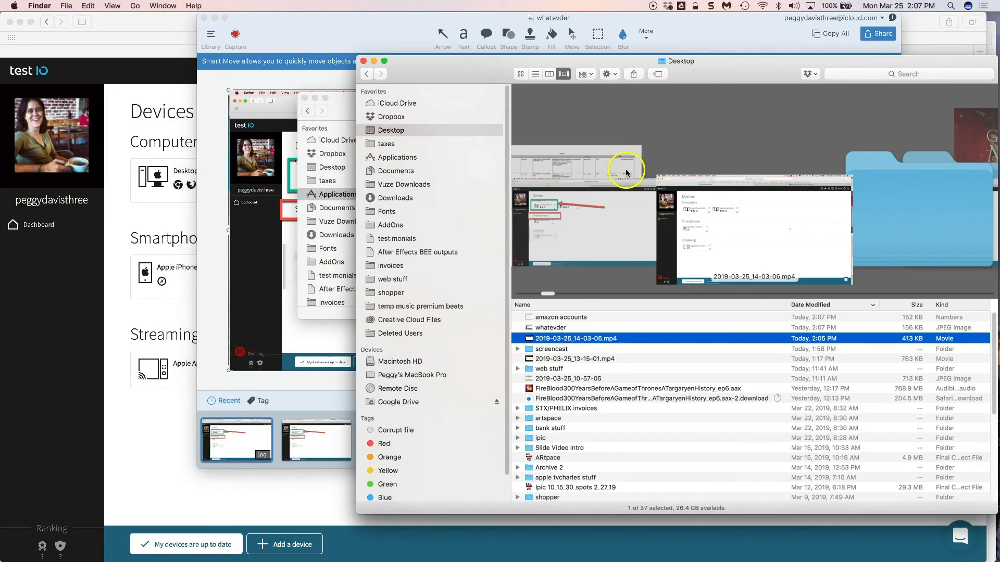
Close the Finder window after confirming the JPEG and MP4 on the Desktop.
{"action": "left_click", "coordinate": [550, 327]}
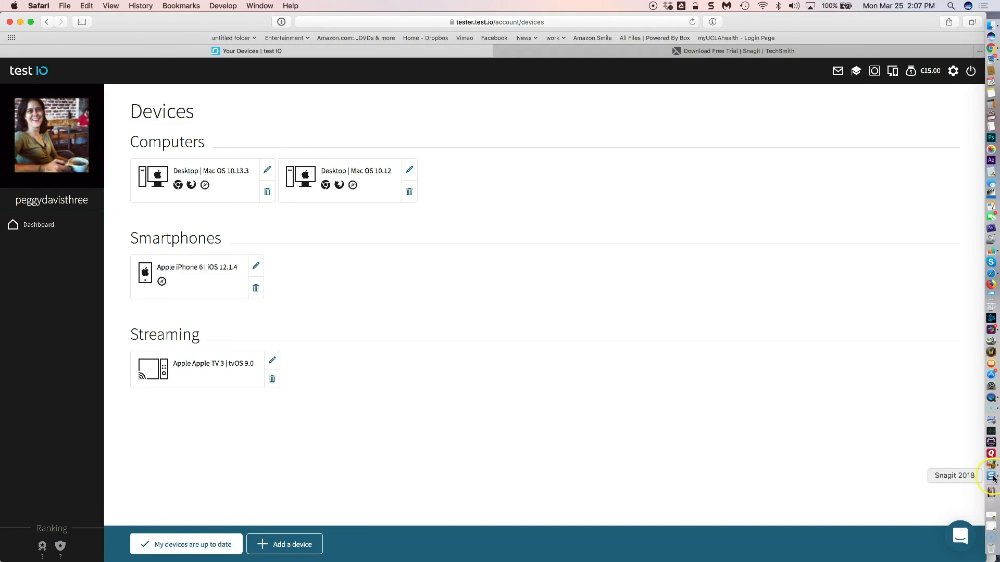
{"action": "mouse_move", "coordinate": [46, 498]}
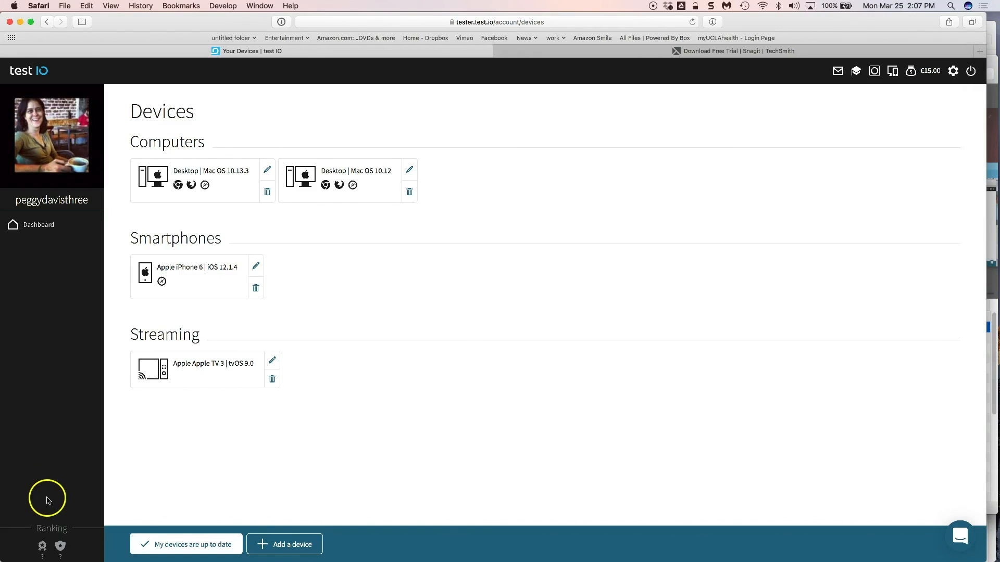